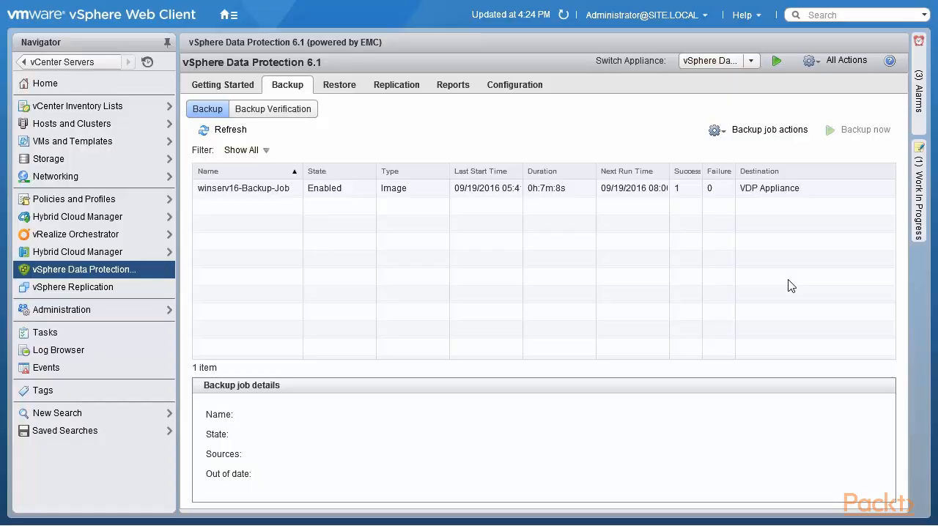
{"action": "mouse_move", "coordinate": [541, 207]}
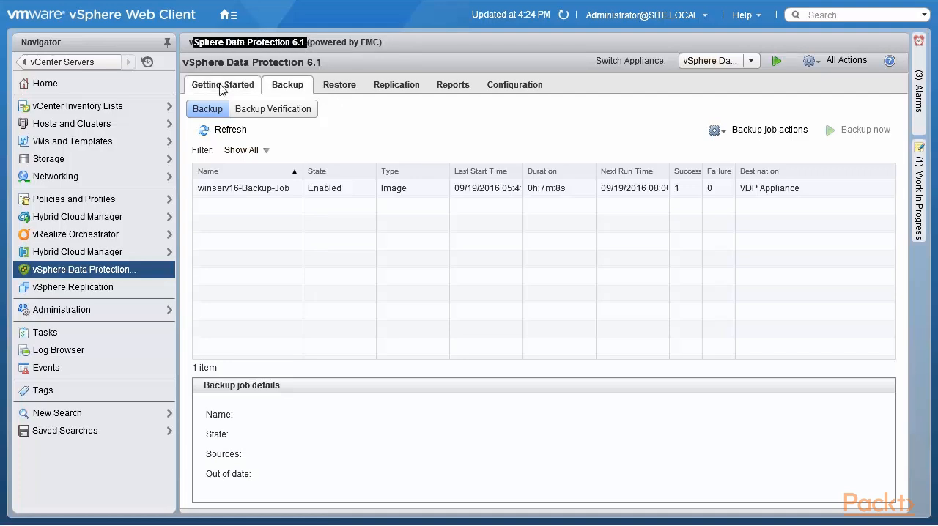
Step: Widen the backup list's Last Start Time column to show 09/19/2016 05:41 PM
{"action": "left_click", "coordinate": [222, 84]}
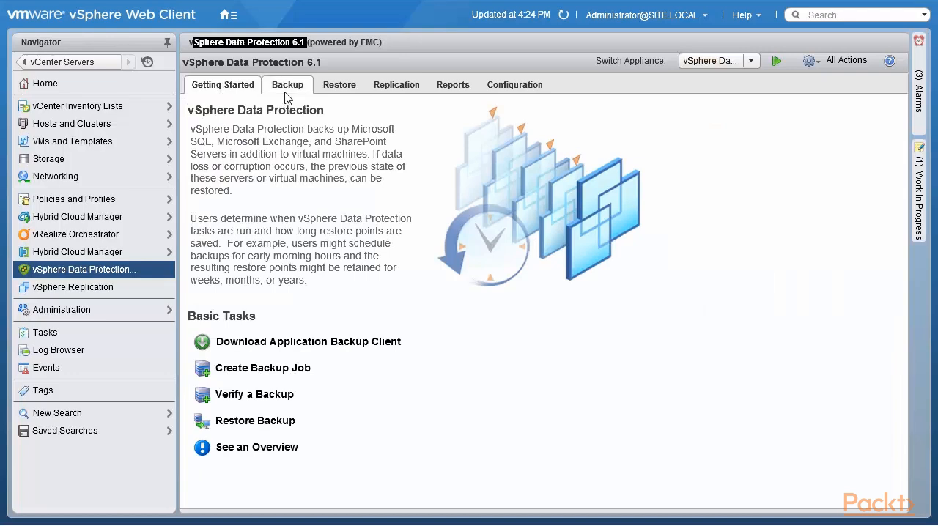
{"action": "left_click", "coordinate": [287, 84]}
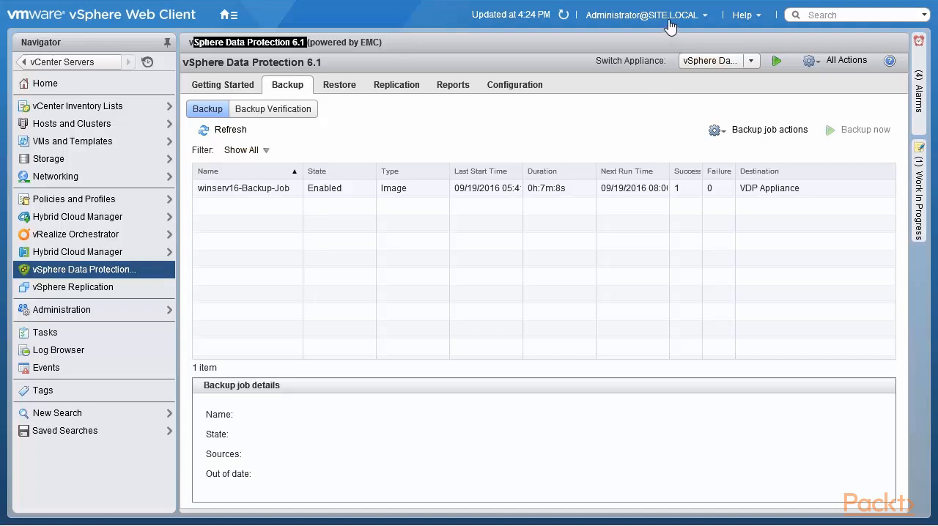
{"action": "mouse_move", "coordinate": [676, 27]}
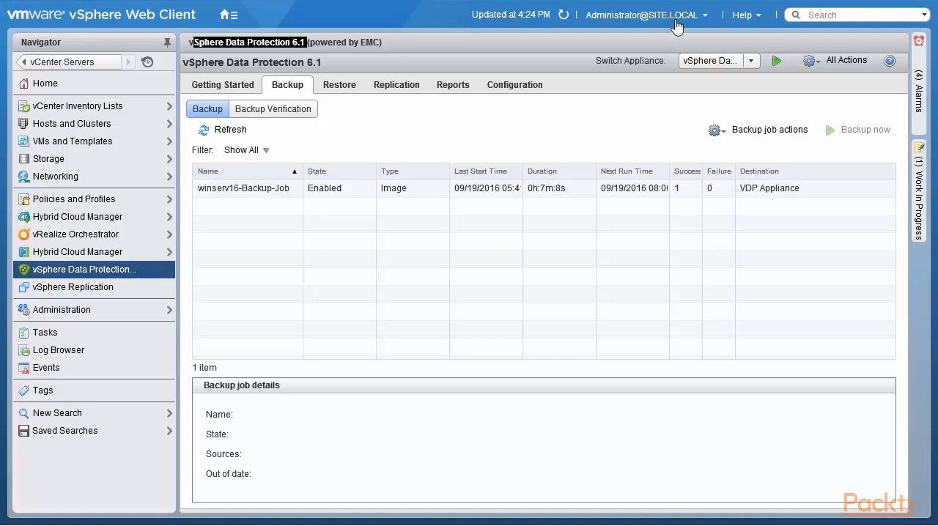
{"action": "mouse_move", "coordinate": [407, 140]}
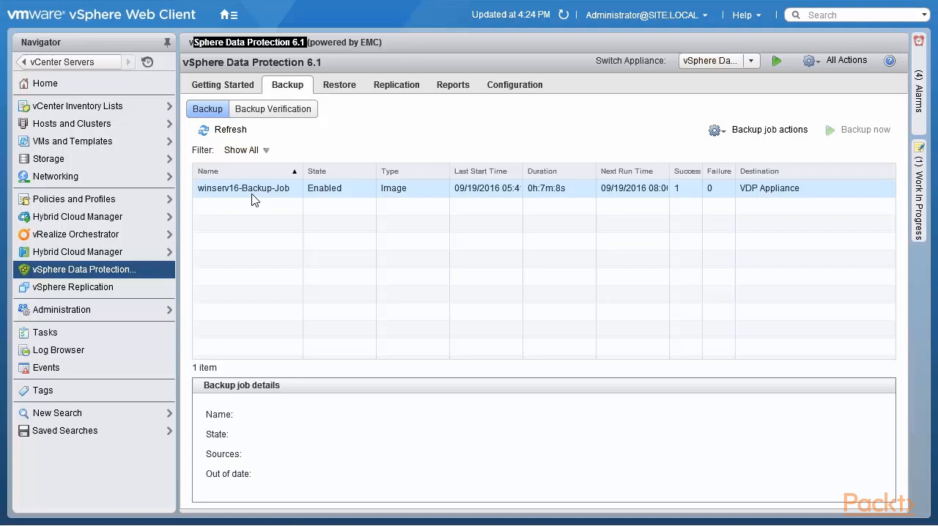
{"action": "mouse_move", "coordinate": [504, 198]}
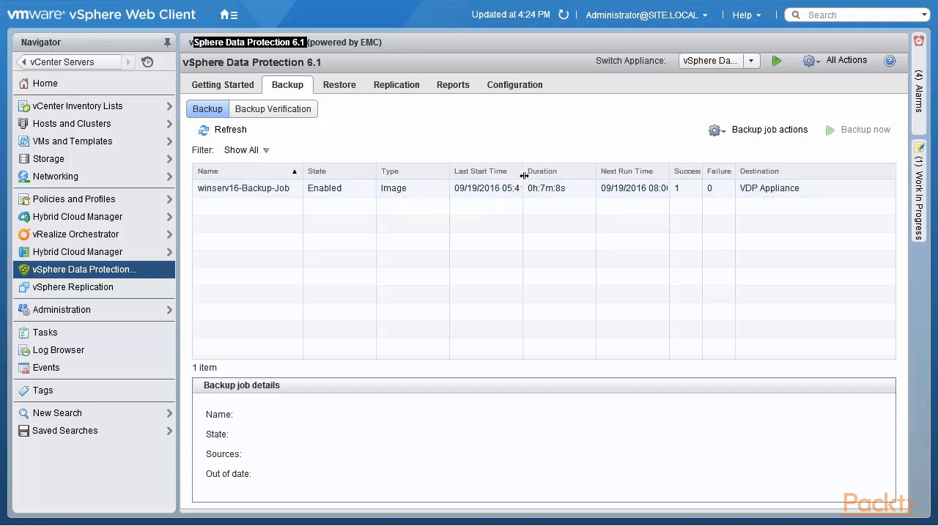
{"action": "left_click_drag", "start_coordinate": [523, 175], "coordinate": [541, 175]}
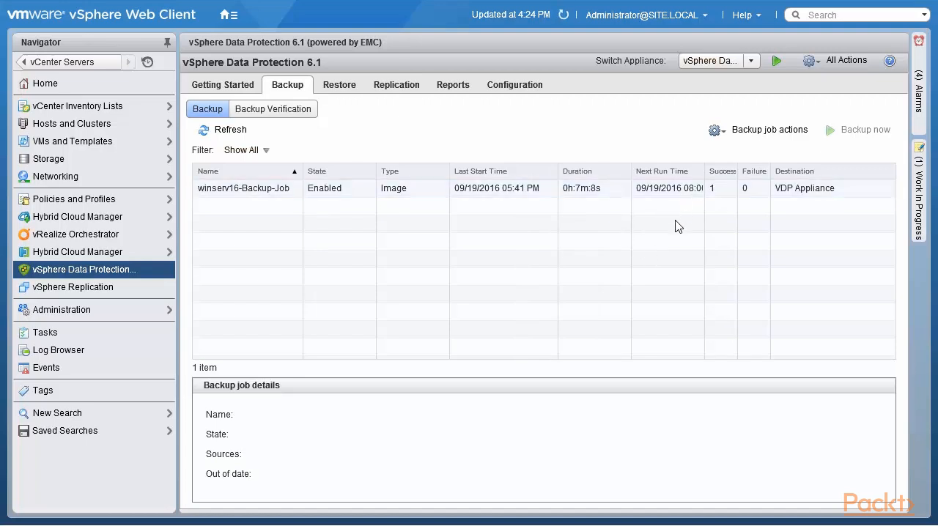
Step: Open the Restore tab to list winserv16's image backup and its restore points
{"action": "left_click", "coordinate": [339, 84]}
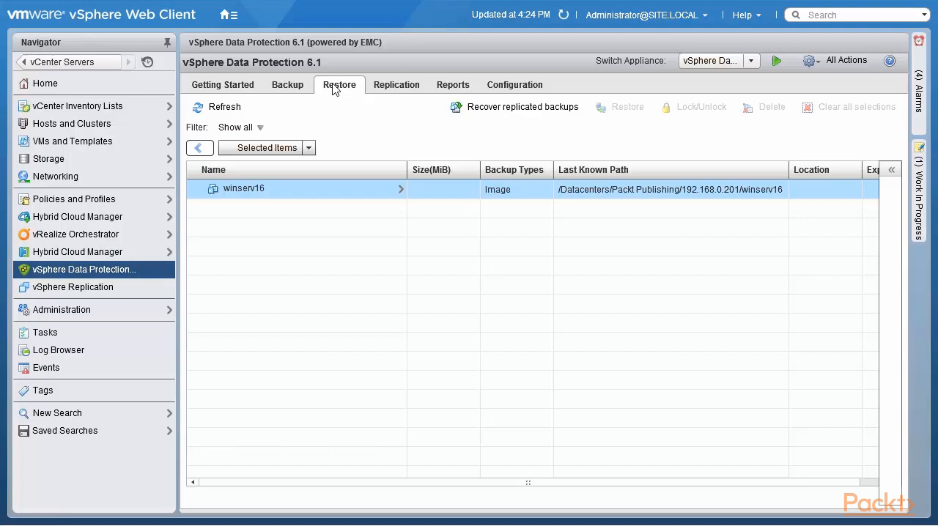
{"action": "mouse_move", "coordinate": [358, 121]}
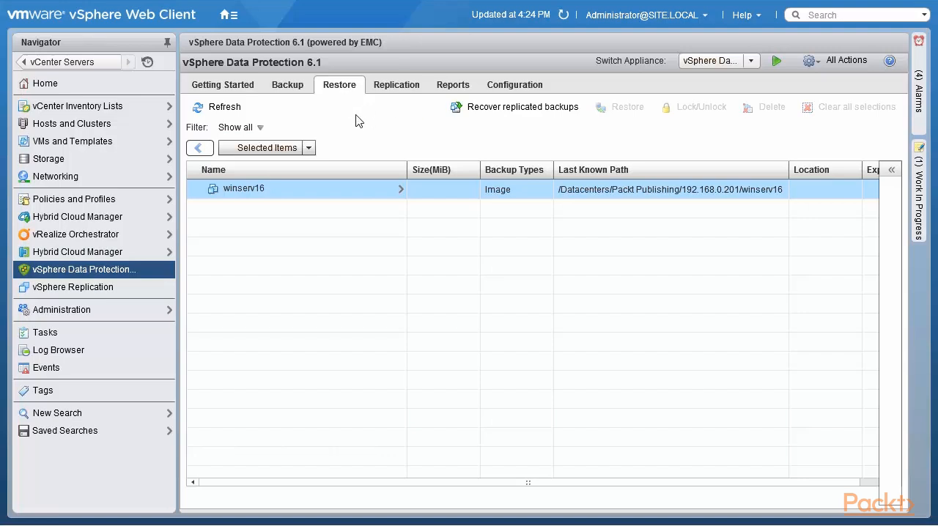
{"action": "mouse_move", "coordinate": [409, 193]}
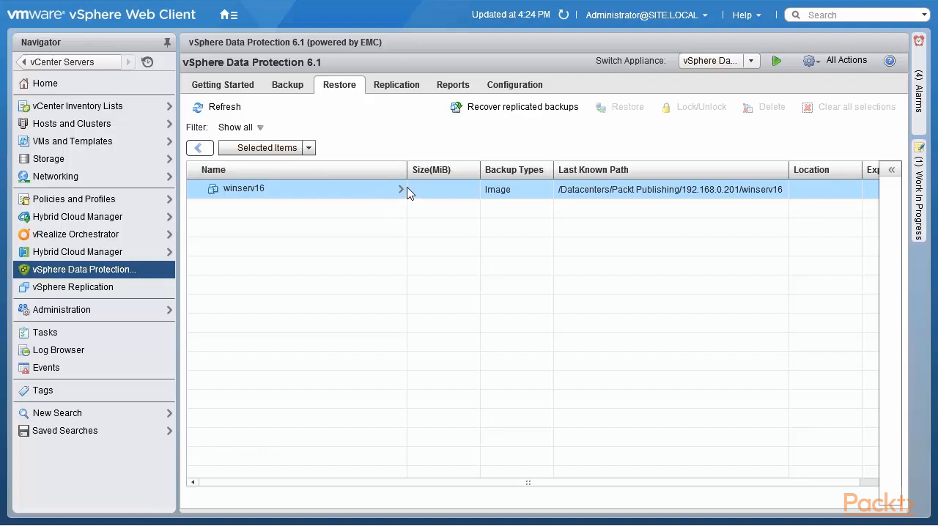
{"action": "mouse_move", "coordinate": [353, 94]}
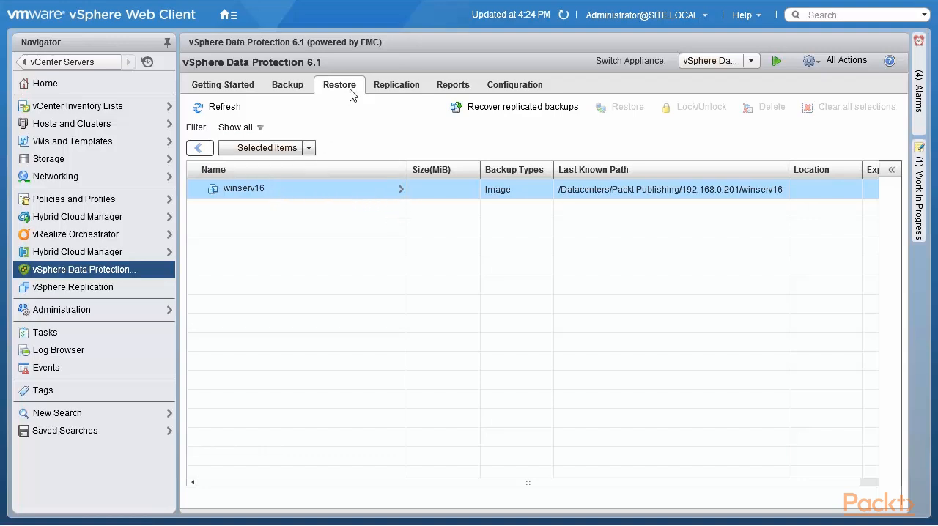
{"action": "mouse_move", "coordinate": [272, 198]}
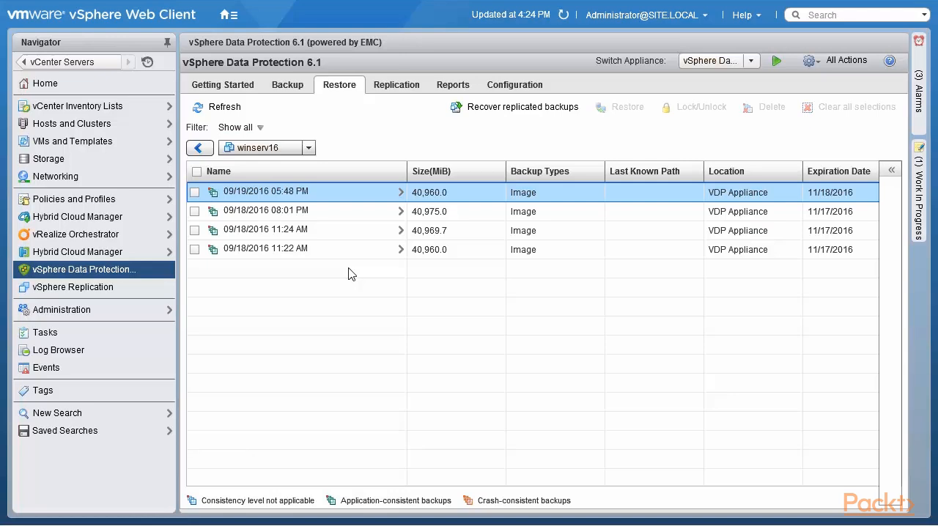
{"action": "mouse_move", "coordinate": [352, 202]}
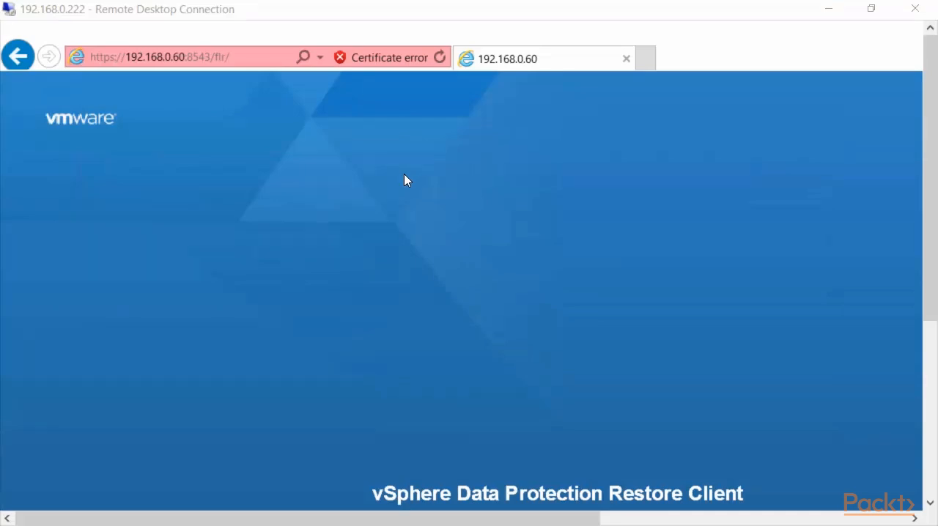
{"action": "mouse_move", "coordinate": [128, 75]}
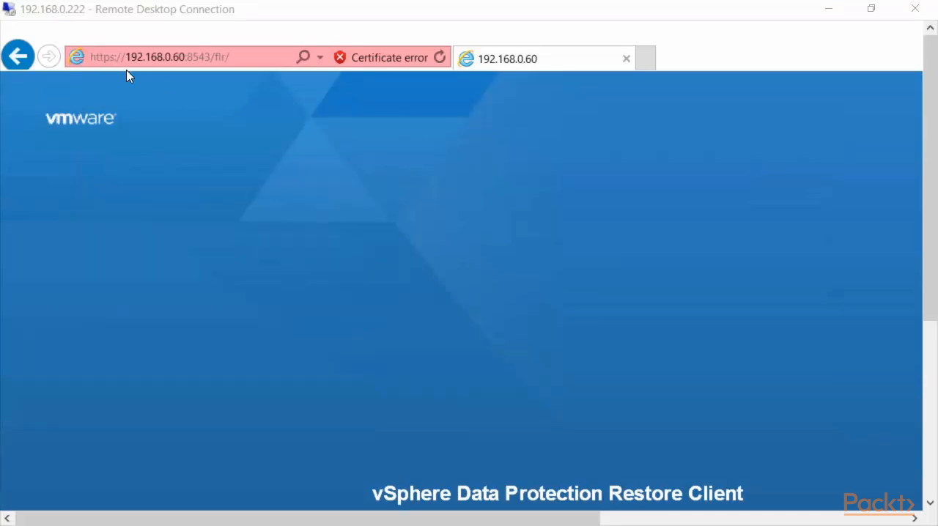
{"action": "mouse_move", "coordinate": [79, 24]}
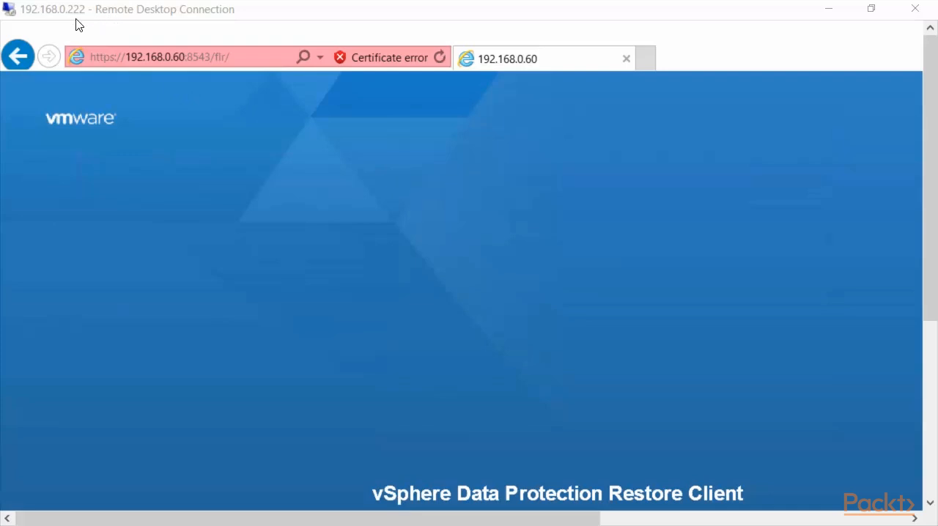
{"action": "mouse_move", "coordinate": [84, 22]}
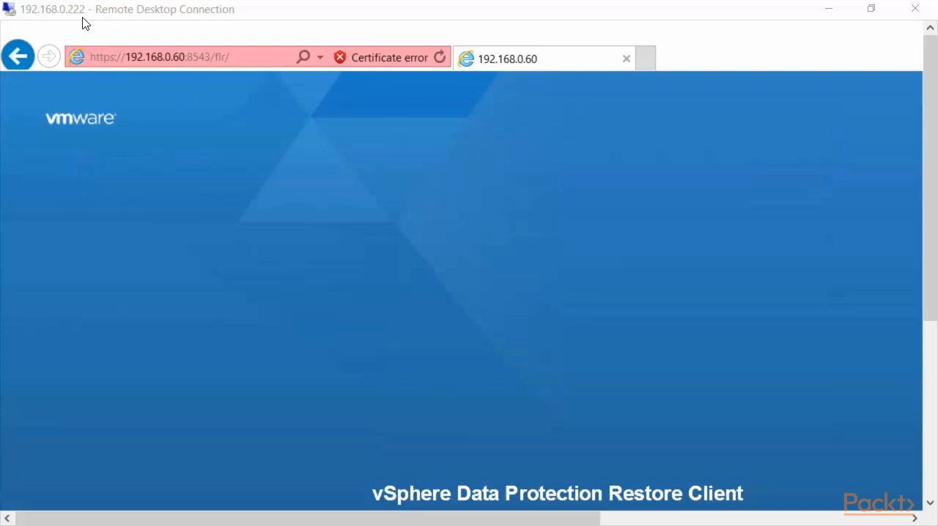
{"action": "mouse_move", "coordinate": [81, 22]}
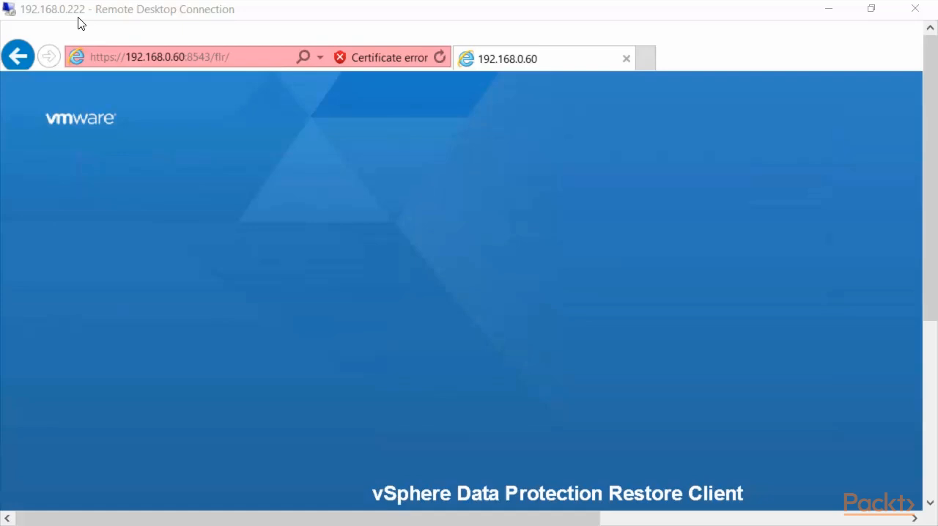
{"action": "mouse_move", "coordinate": [194, 103]}
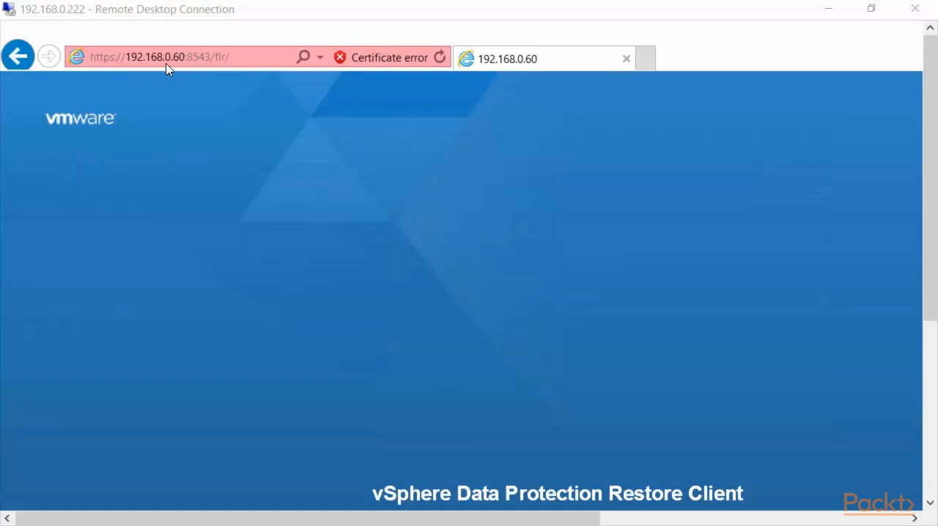
{"action": "left_click", "coordinate": [184, 57]}
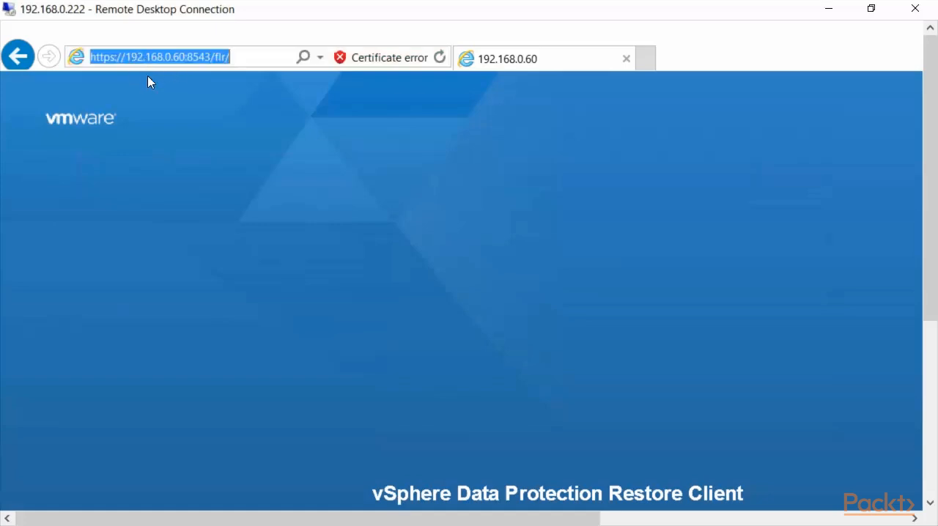
{"action": "mouse_move", "coordinate": [168, 92]}
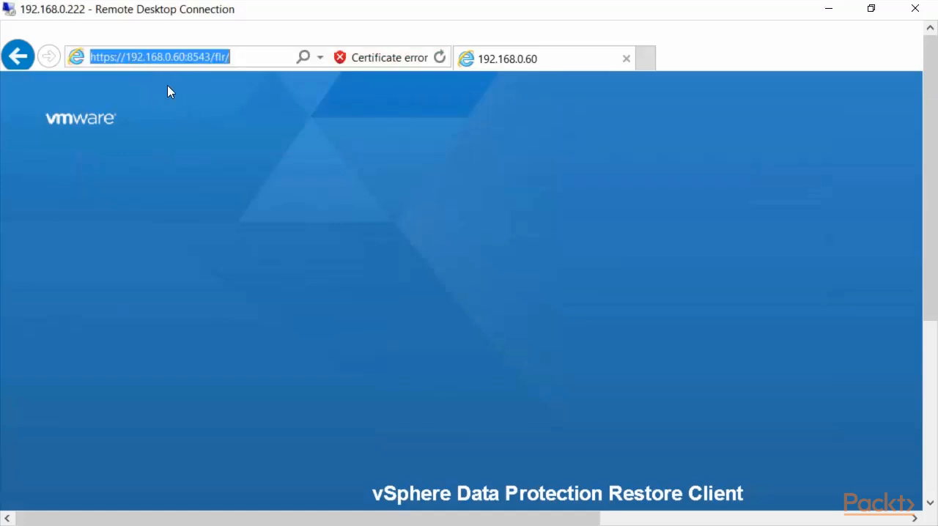
{"action": "mouse_move", "coordinate": [164, 65]}
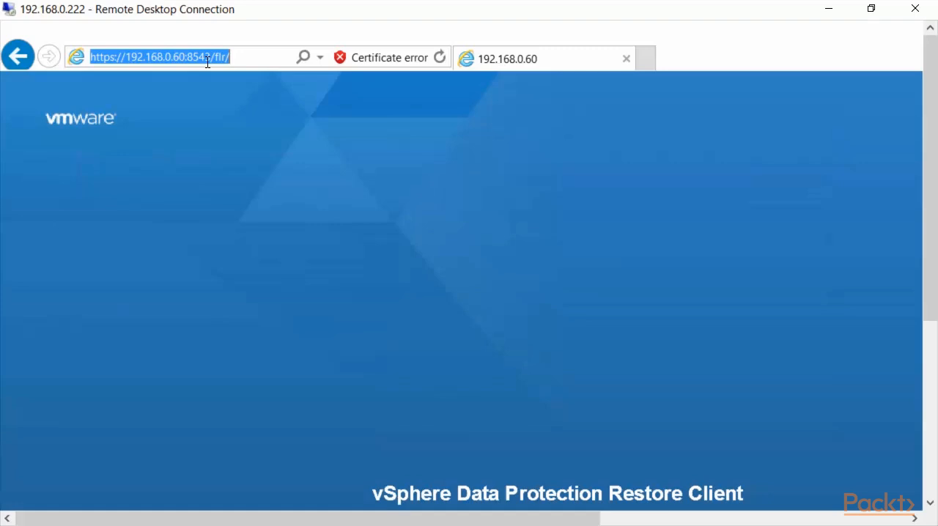
{"action": "mouse_move", "coordinate": [217, 71]}
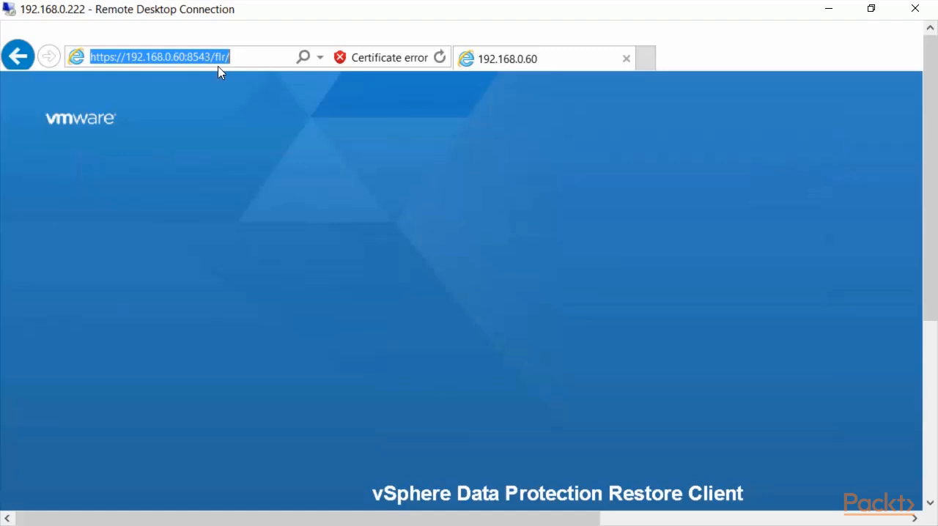
{"action": "mouse_move", "coordinate": [544, 476]}
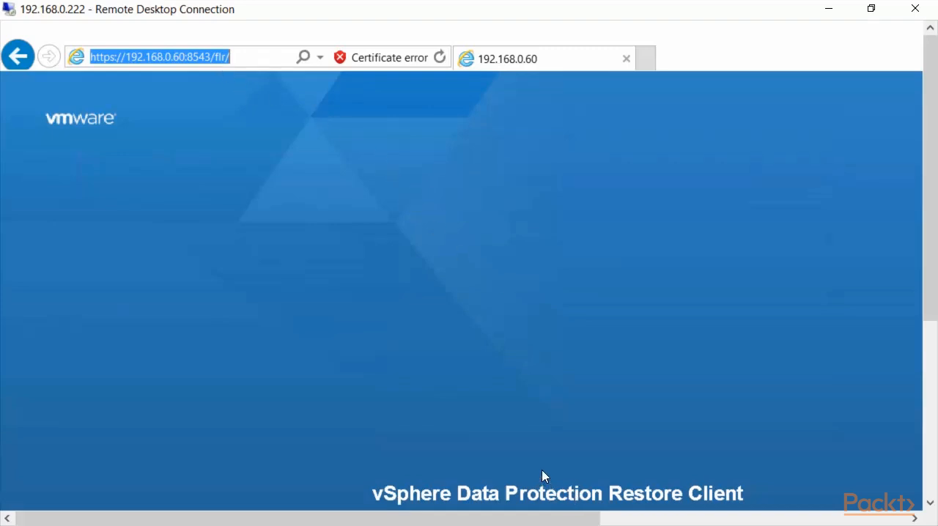
{"action": "scroll", "scroll_direction": "down", "scroll_amount": 3}
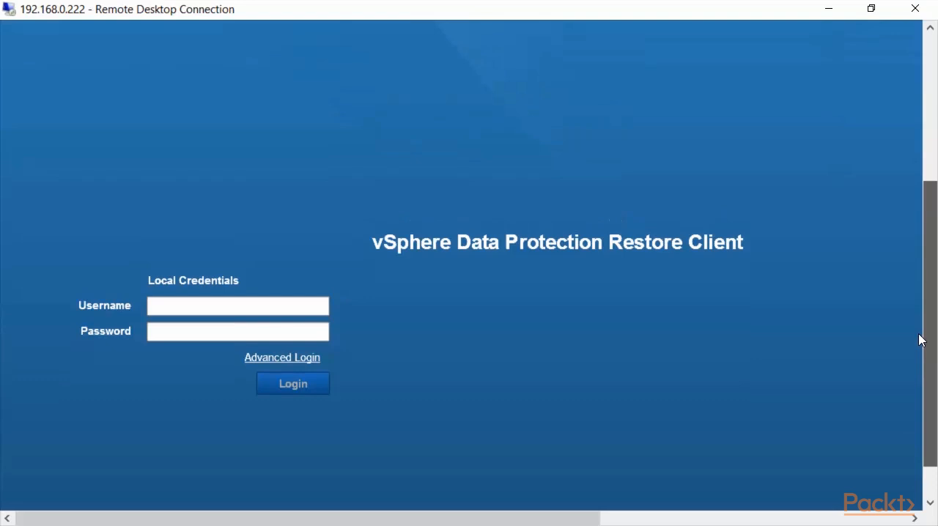
{"action": "mouse_move", "coordinate": [67, 20]}
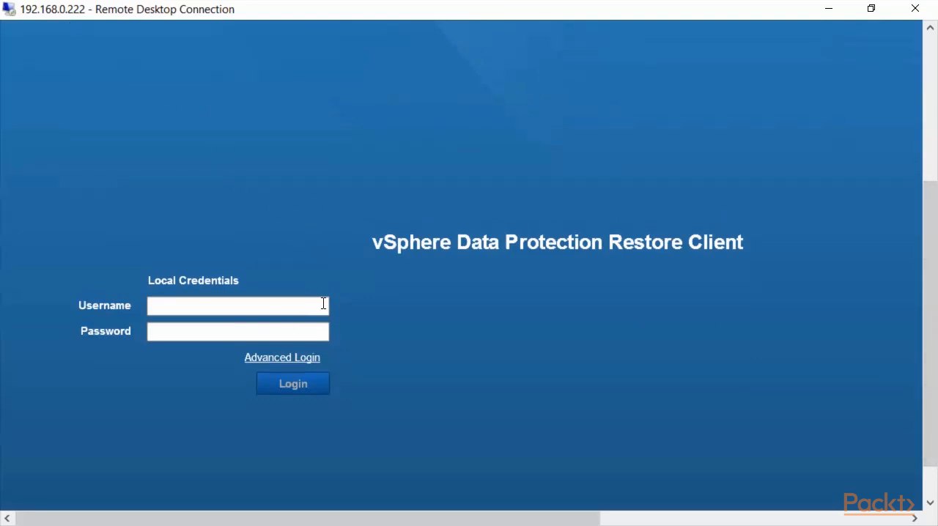
{"action": "mouse_move", "coordinate": [663, 341]}
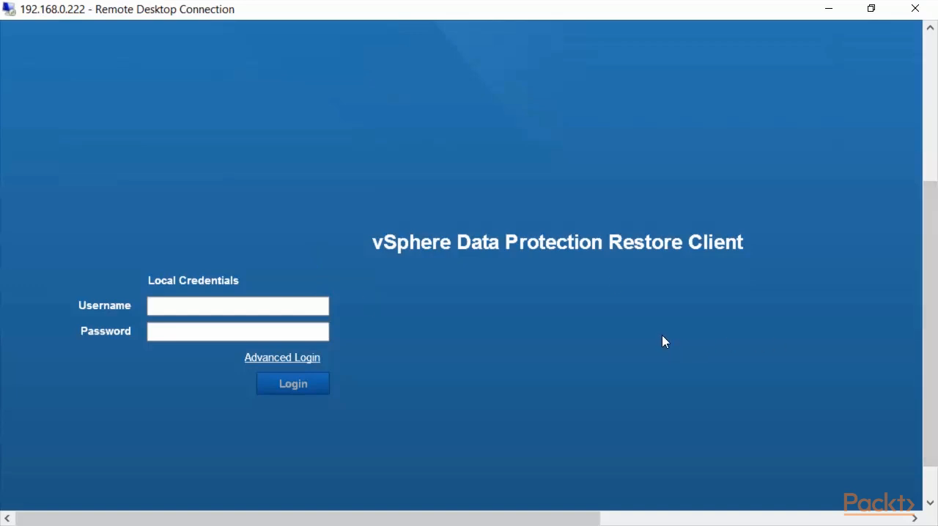
{"action": "mouse_move", "coordinate": [482, 345]}
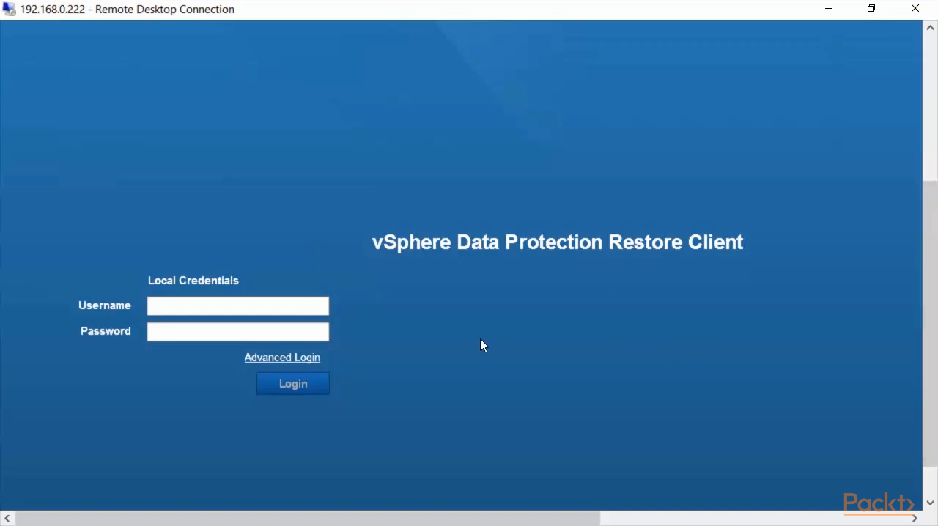
Step: Enter administrator as the local username, then fill in the password
{"action": "left_click", "coordinate": [238, 306]}
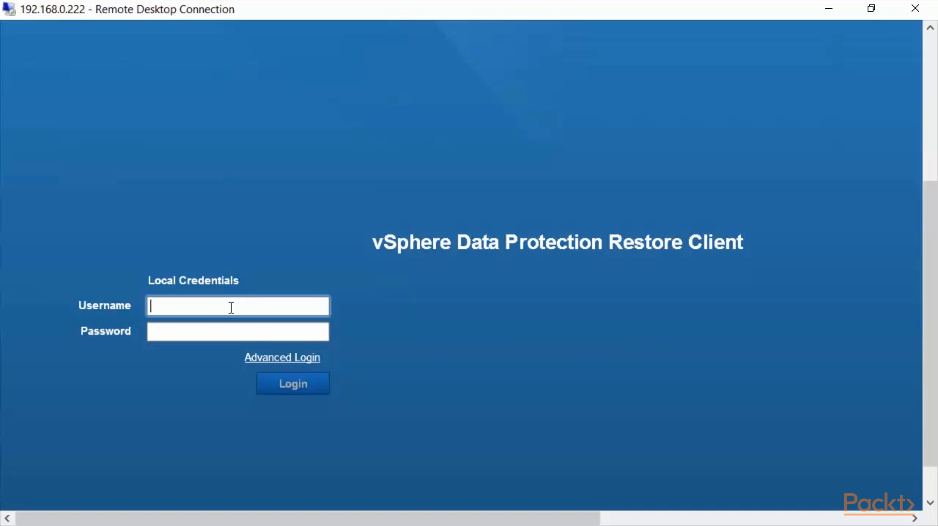
{"action": "type", "text": "administrator"}
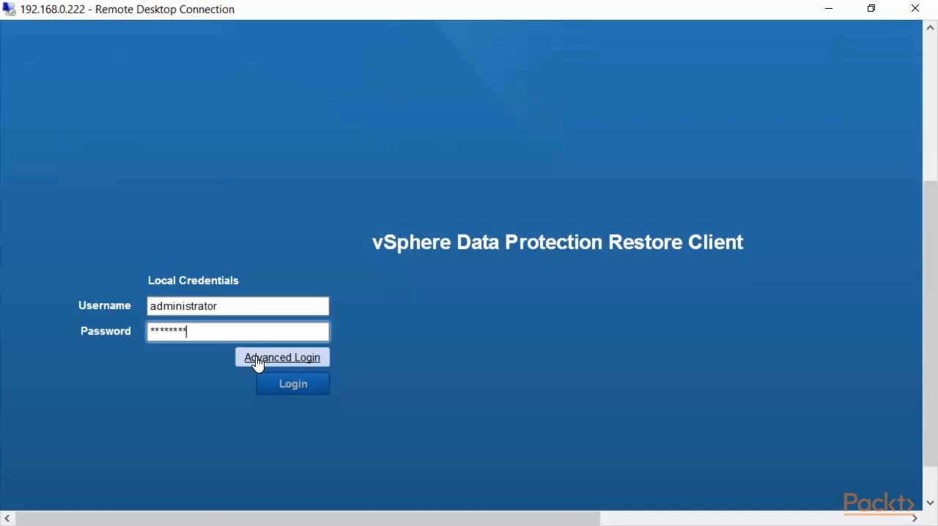
{"action": "left_click", "coordinate": [281, 357]}
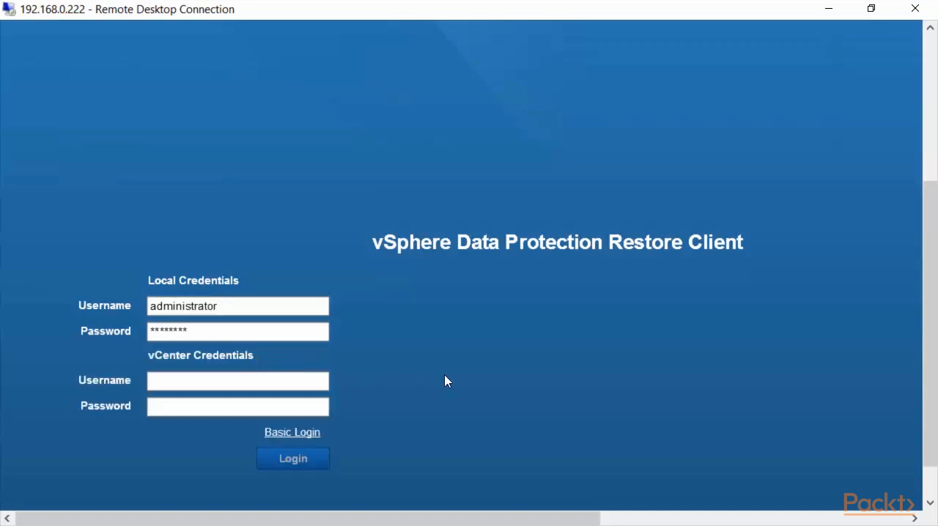
{"action": "mouse_move", "coordinate": [262, 324]}
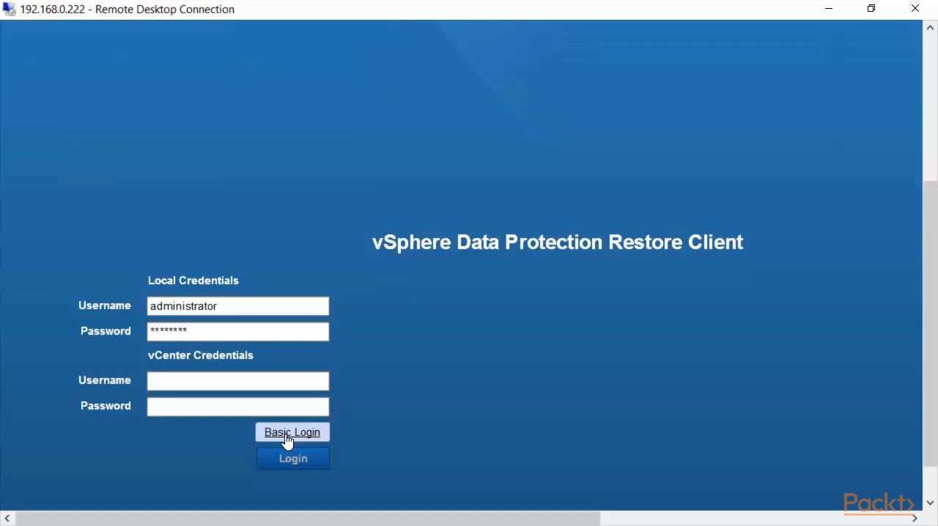
{"action": "left_click", "coordinate": [292, 432]}
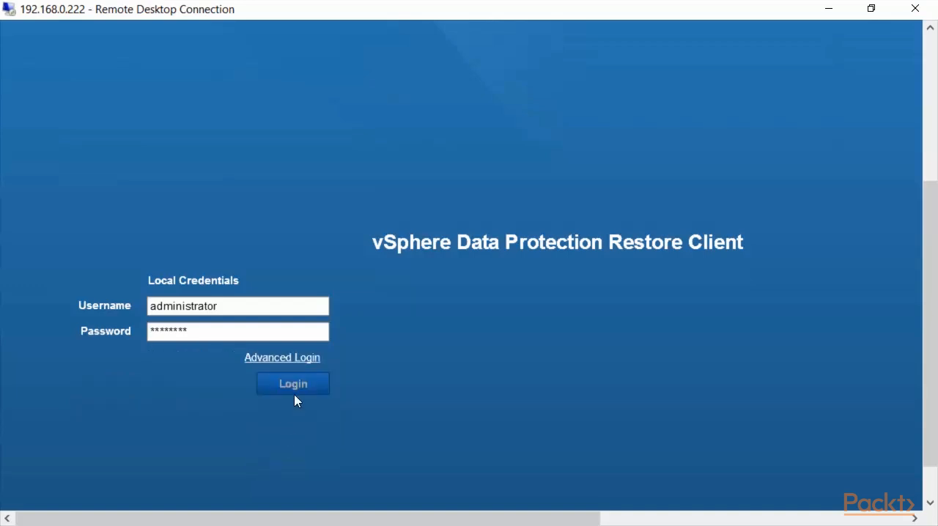
Step: Log in and mount the Mon Sep 19 2016 17:48:31 restore point
{"action": "left_click", "coordinate": [293, 383]}
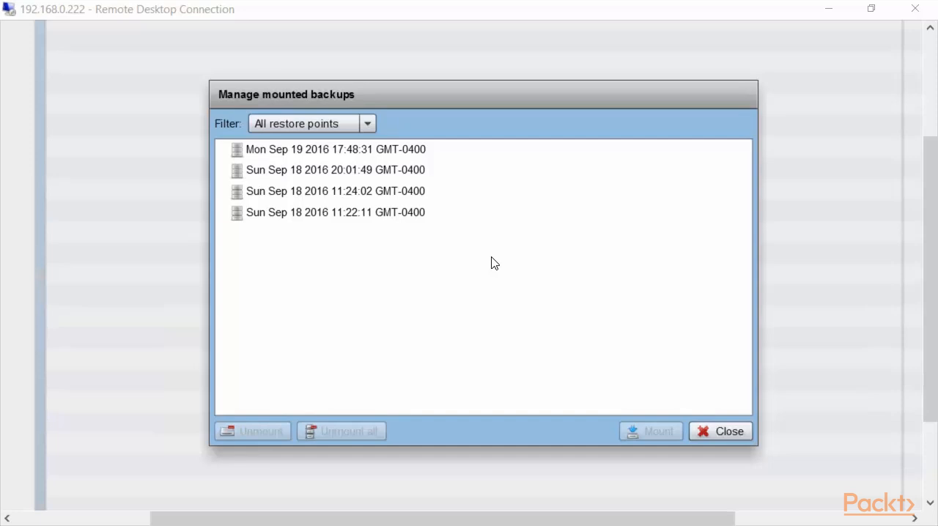
{"action": "mouse_move", "coordinate": [424, 178]}
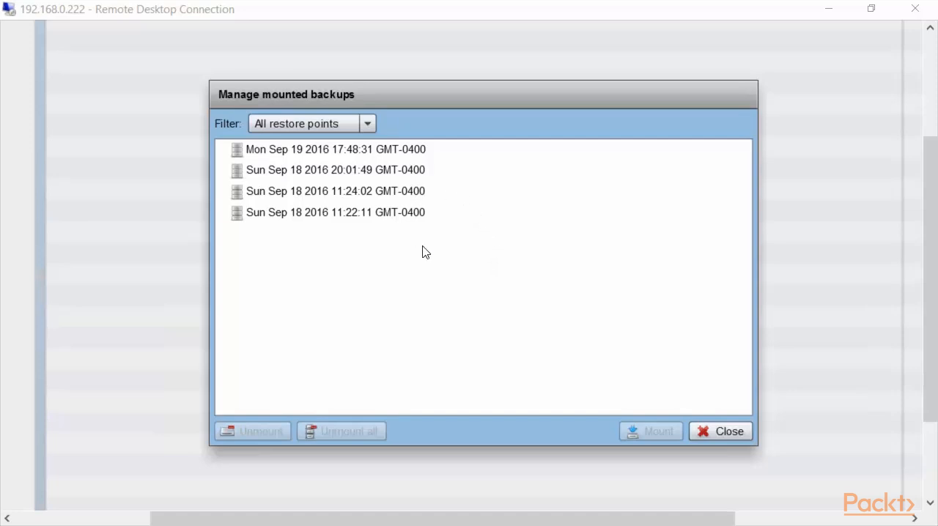
{"action": "mouse_move", "coordinate": [370, 168]}
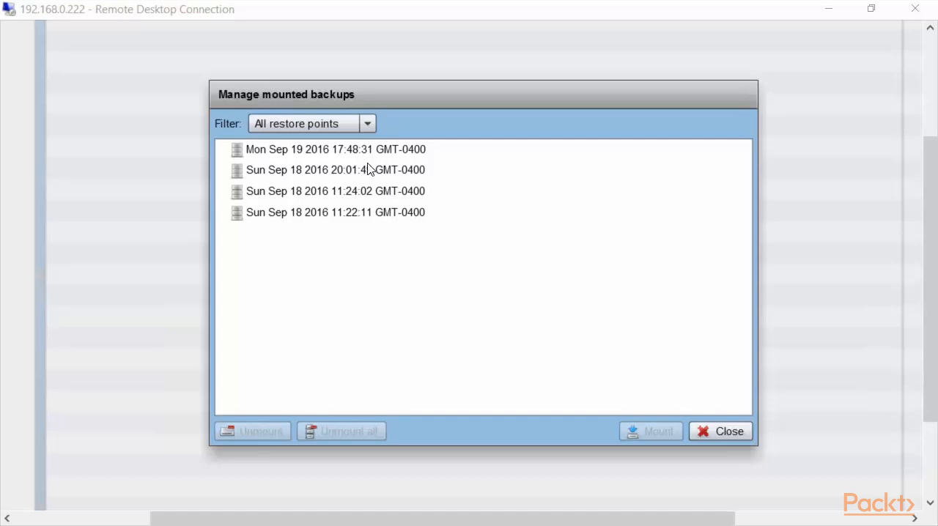
{"action": "left_click", "coordinate": [335, 150]}
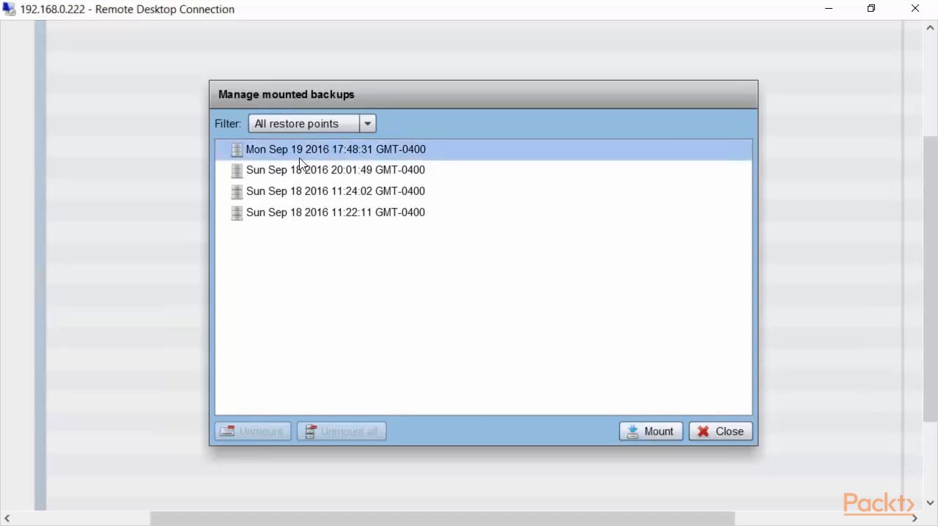
{"action": "mouse_move", "coordinate": [657, 431]}
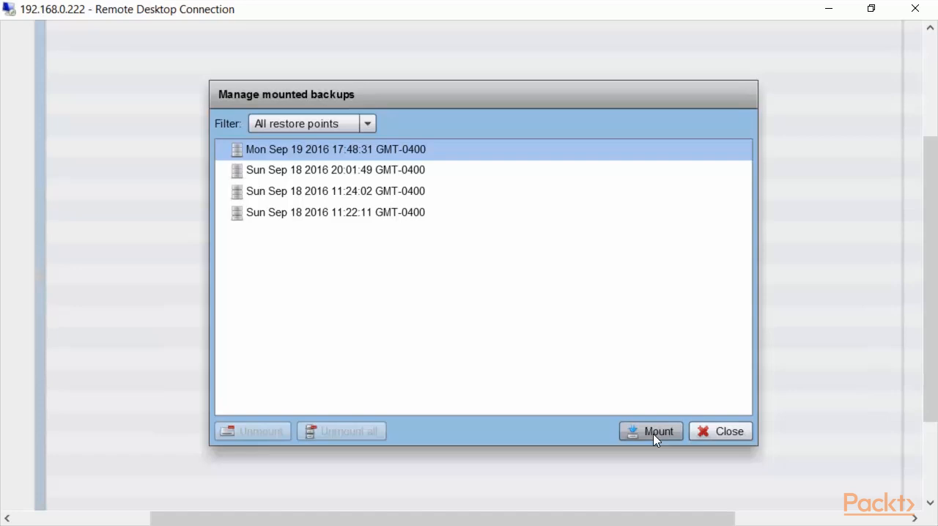
{"action": "left_click", "coordinate": [650, 431]}
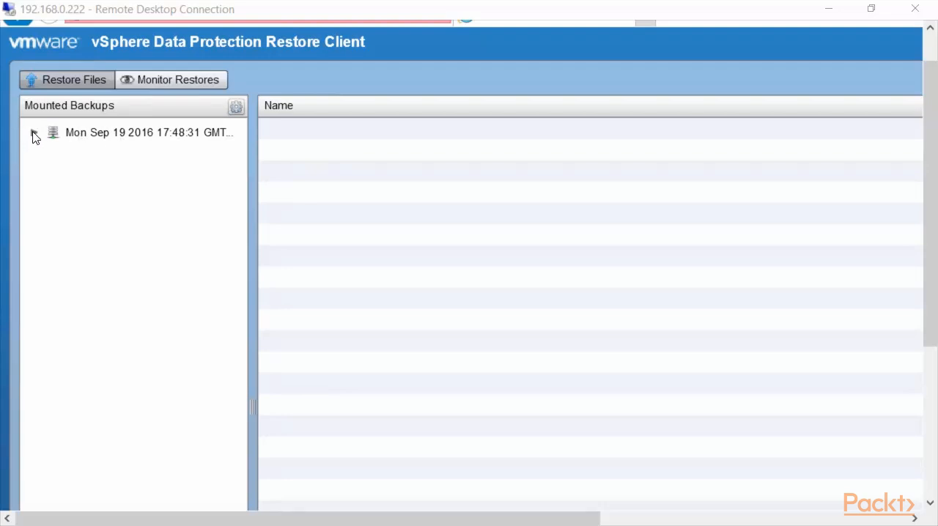
Step: Browse the mounted backup's Disk#1 to Users\Administrator\Desktop, showing Test File for FLR Restore.txt
{"action": "left_click", "coordinate": [34, 136]}
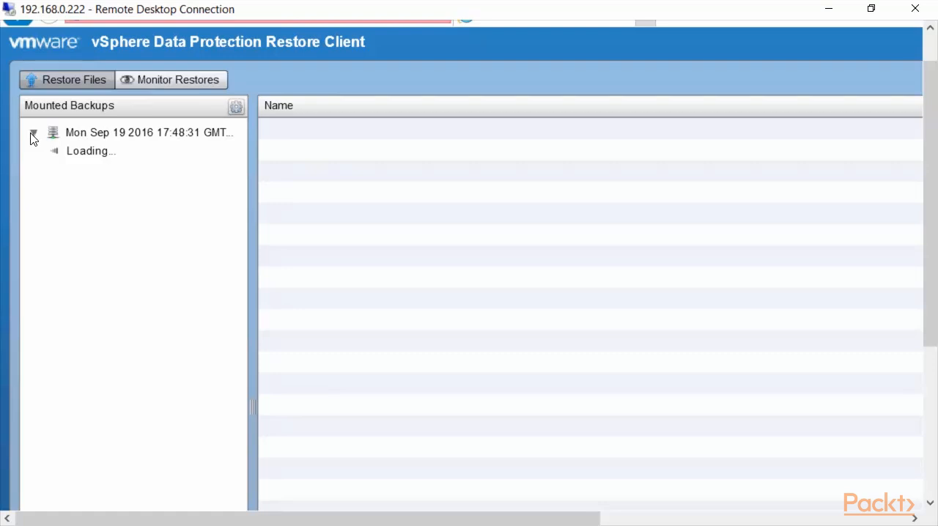
{"action": "left_click", "coordinate": [33, 132]}
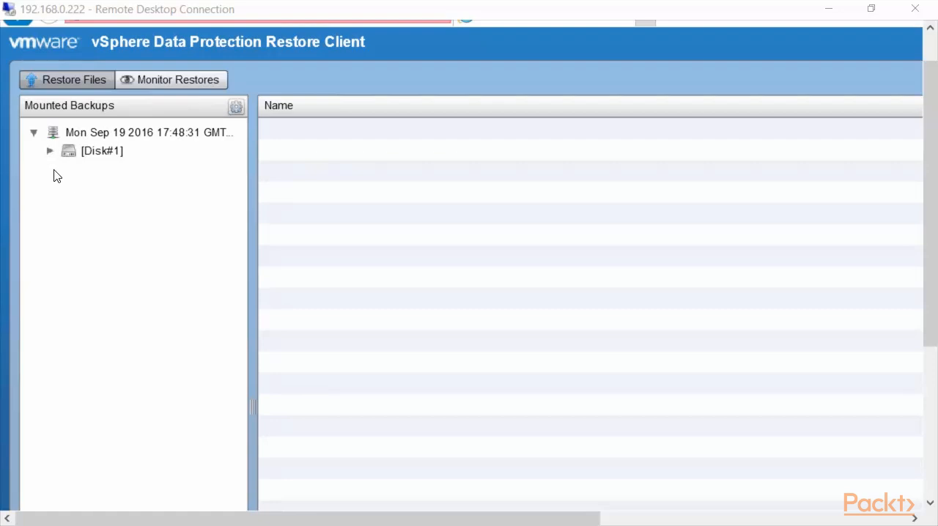
{"action": "left_click", "coordinate": [50, 151]}
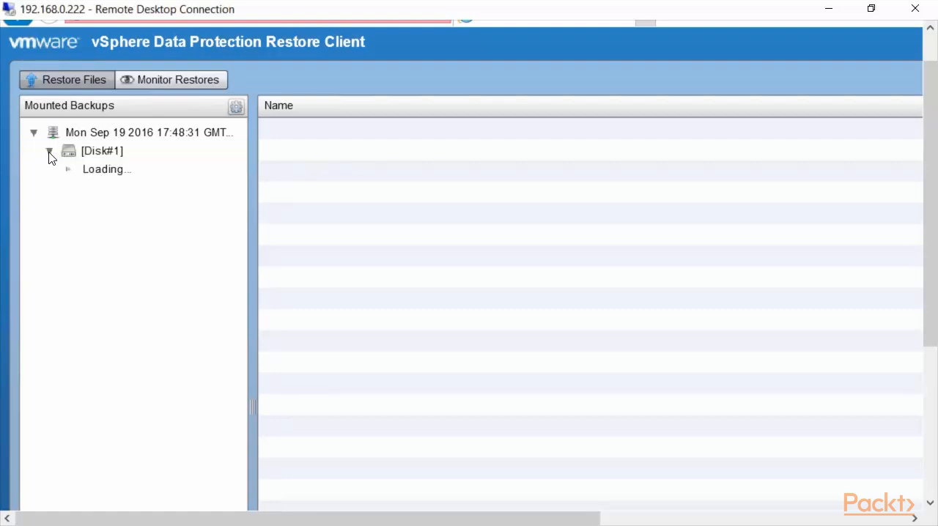
{"action": "left_click", "coordinate": [50, 151]}
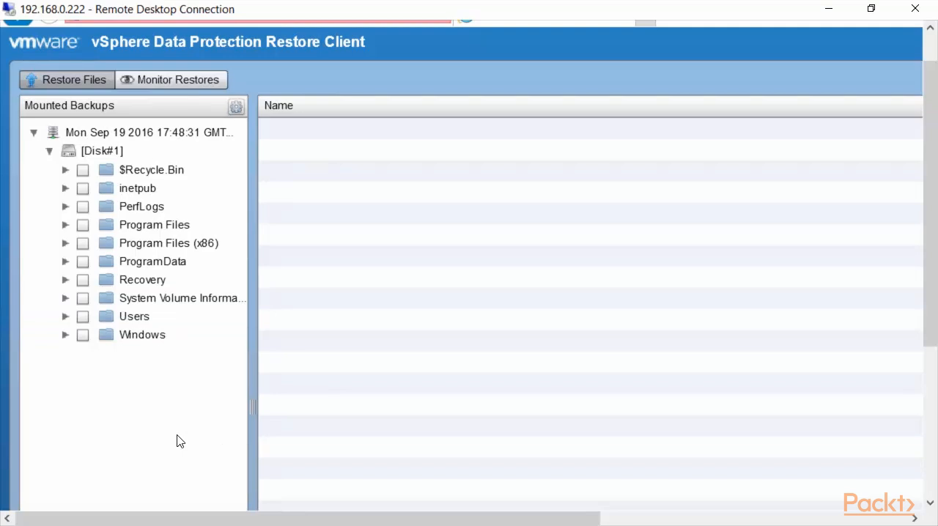
{"action": "left_click", "coordinate": [134, 316]}
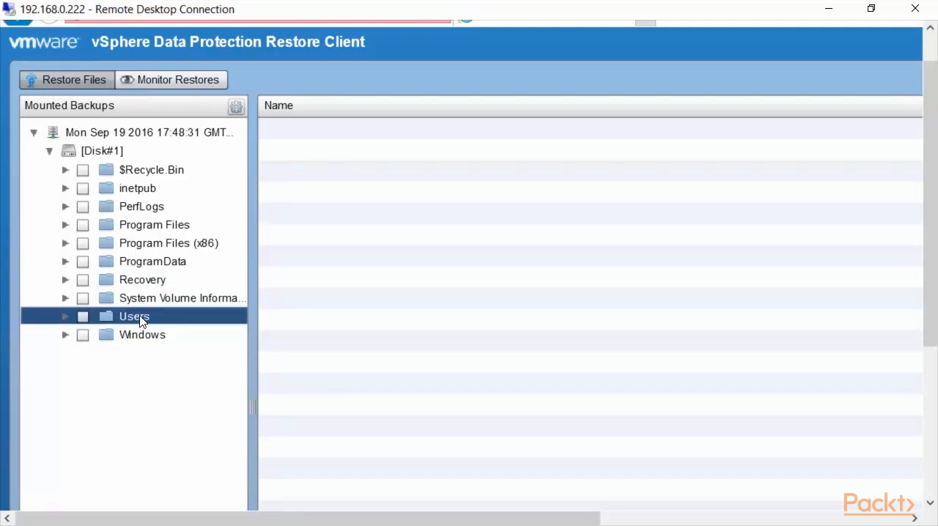
{"action": "left_click", "coordinate": [134, 316]}
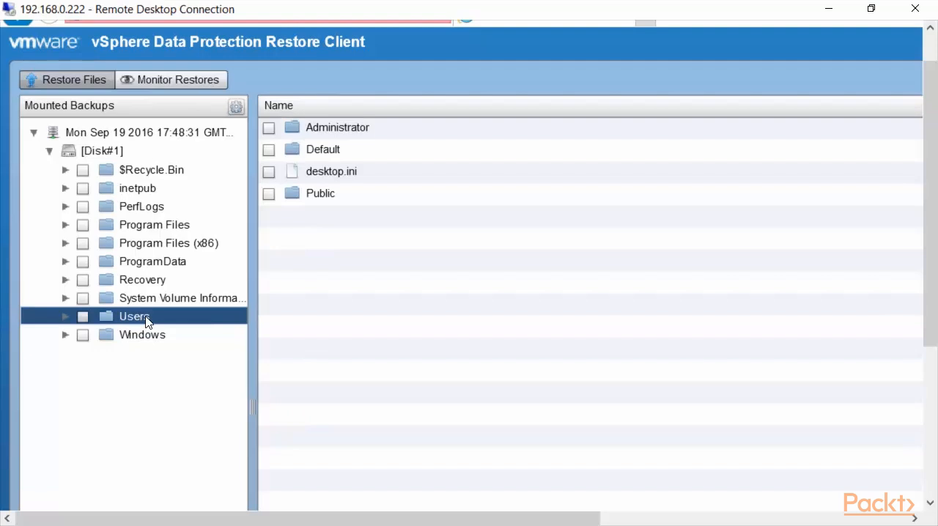
{"action": "left_click", "coordinate": [65, 316]}
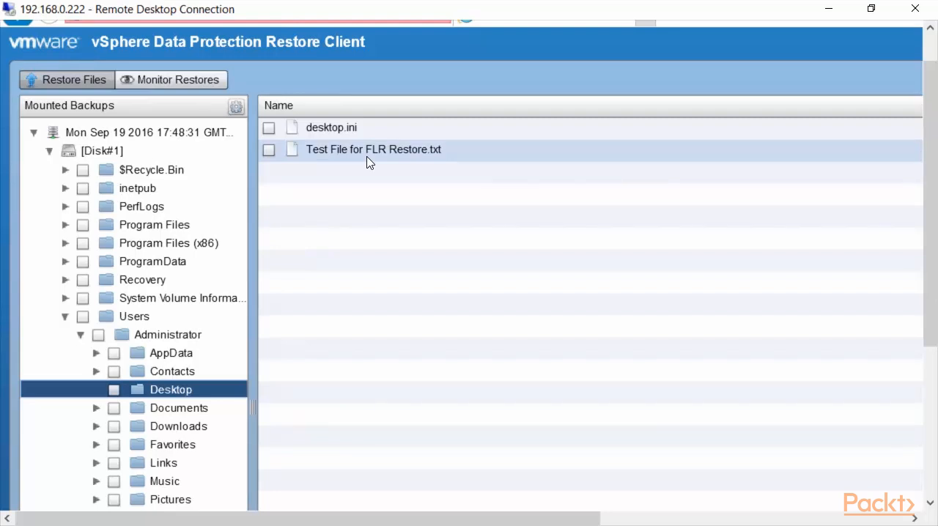
{"action": "mouse_move", "coordinate": [277, 163]}
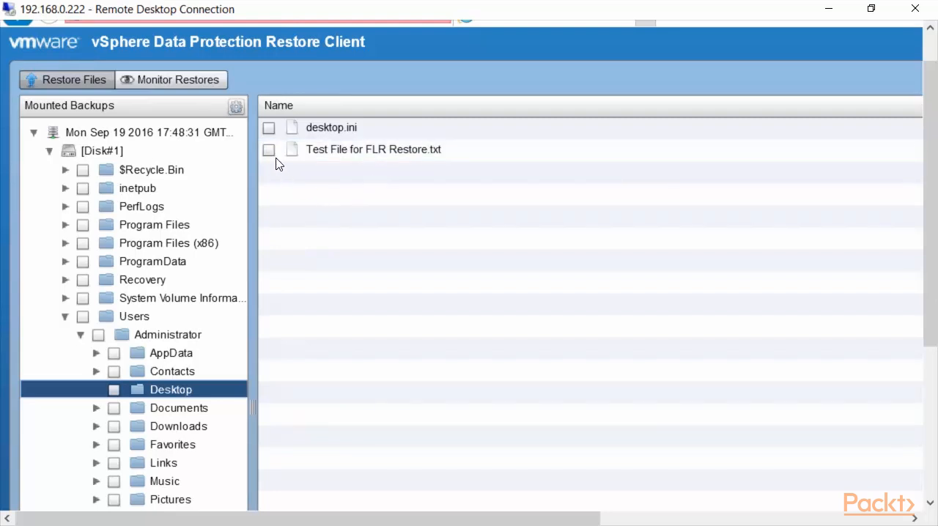
Step: Check Test File for FLR Restore.txt and start restoring it to the login VM
{"action": "left_click", "coordinate": [269, 150]}
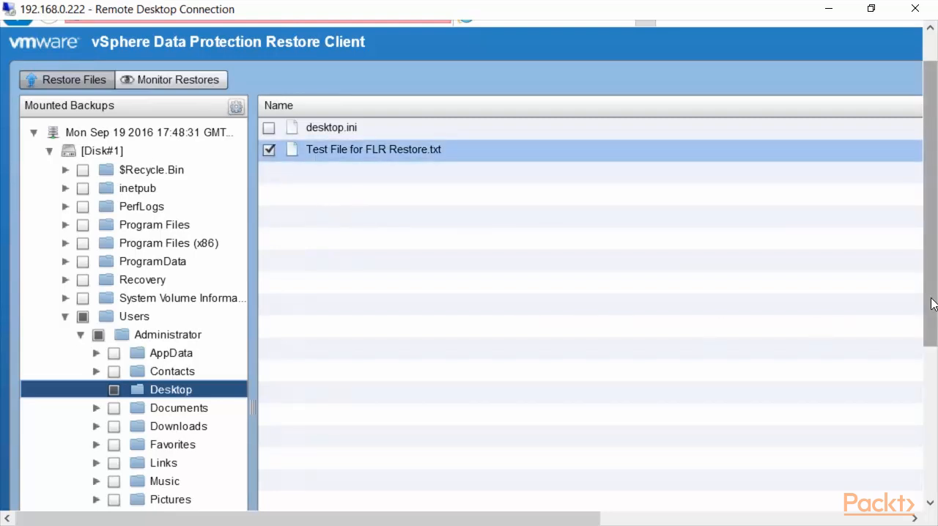
{"action": "scroll", "scroll_direction": "down", "scroll_amount": 3}
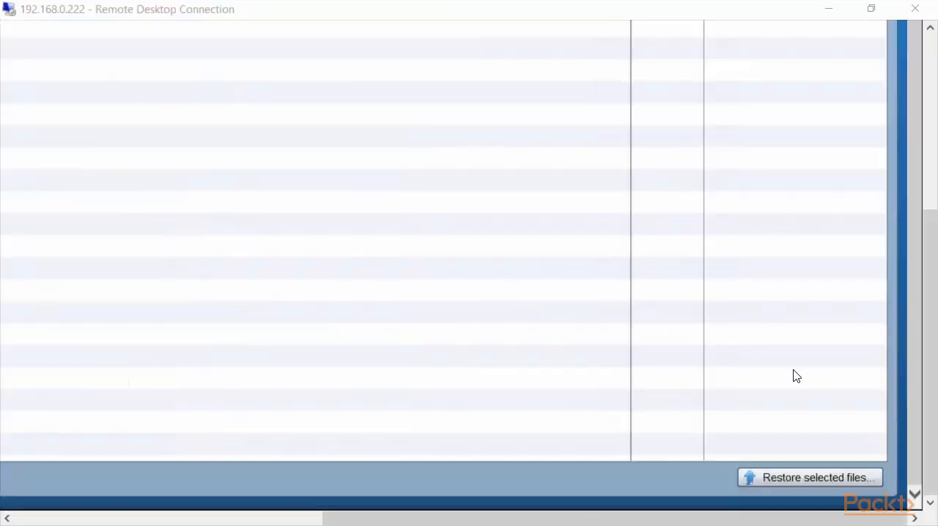
{"action": "mouse_move", "coordinate": [809, 483]}
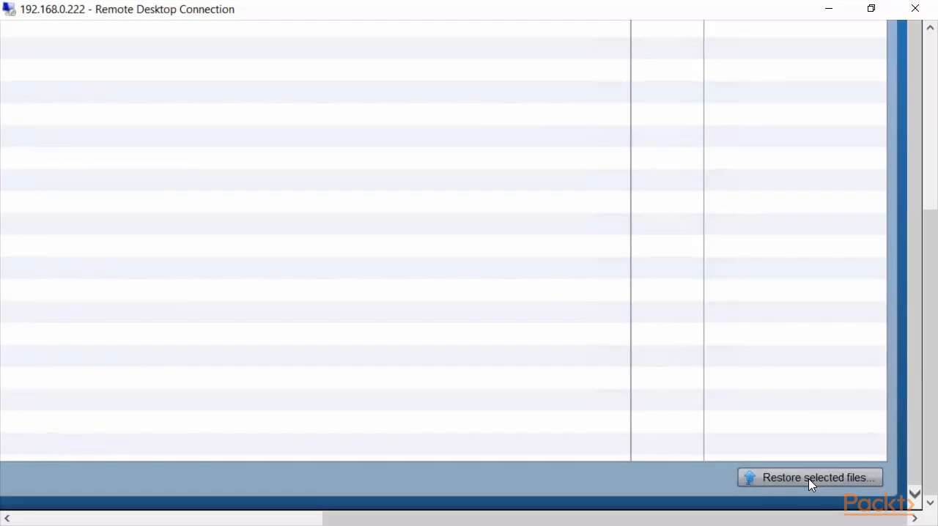
{"action": "left_click", "coordinate": [816, 477]}
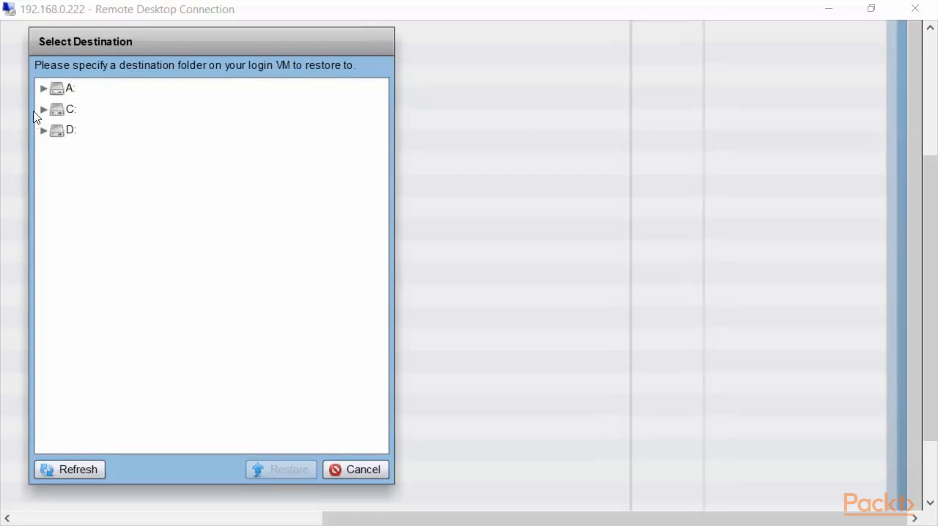
Step: Expand C:\Users\Administrator in the destination tree
{"action": "left_click", "coordinate": [43, 109]}
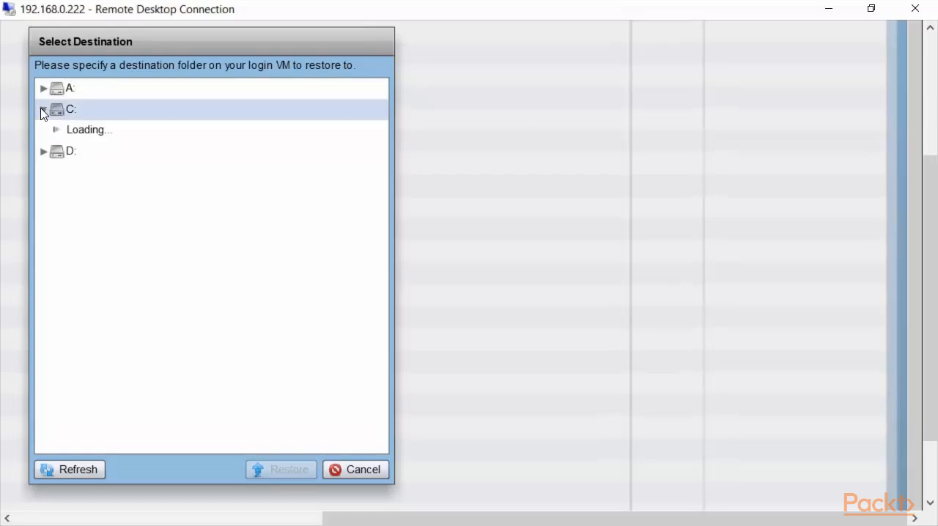
{"action": "left_click", "coordinate": [43, 108]}
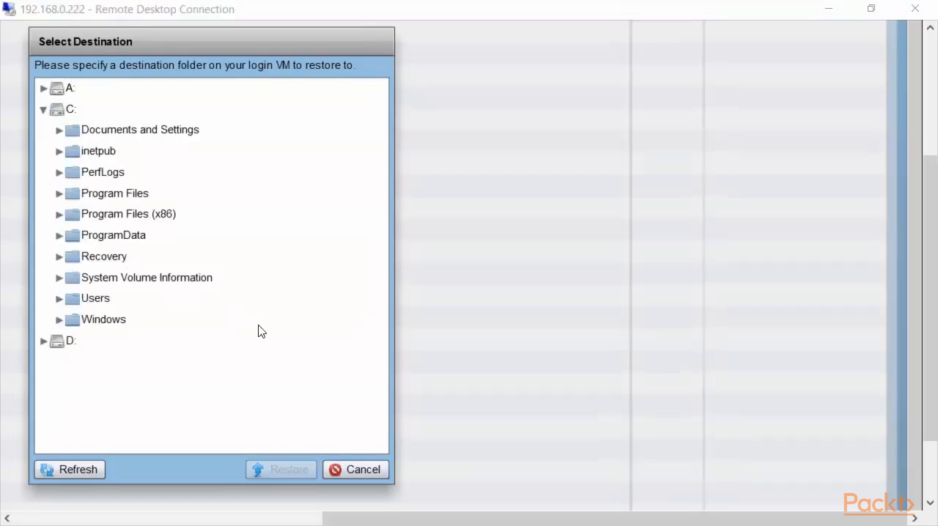
{"action": "left_click", "coordinate": [60, 298]}
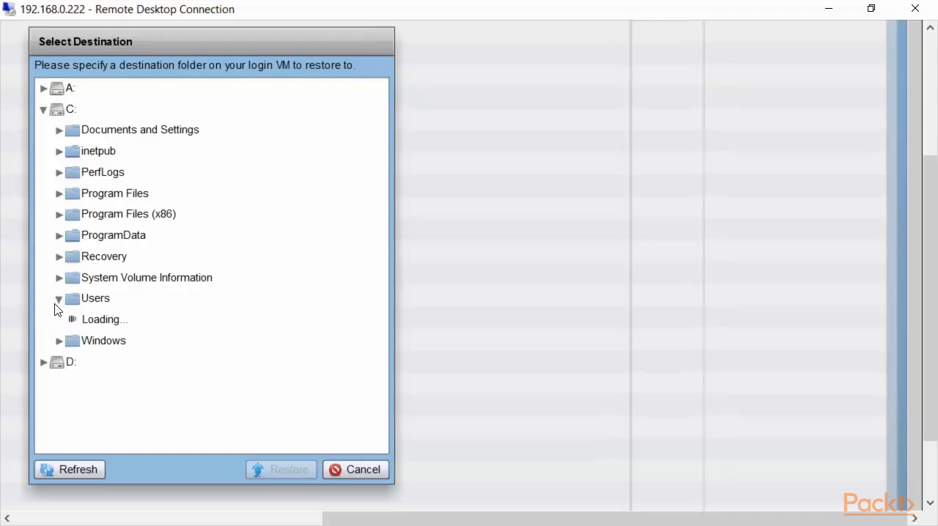
{"action": "left_click", "coordinate": [59, 299]}
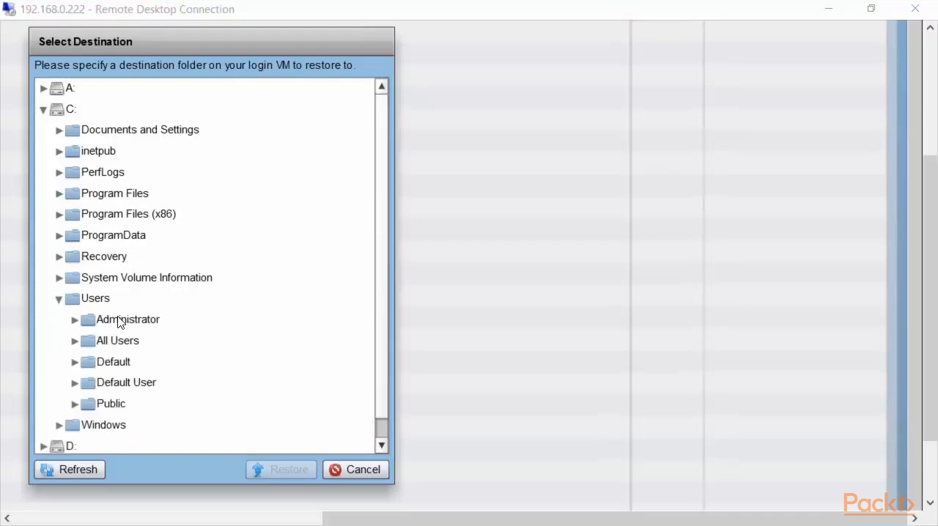
{"action": "left_click", "coordinate": [74, 320]}
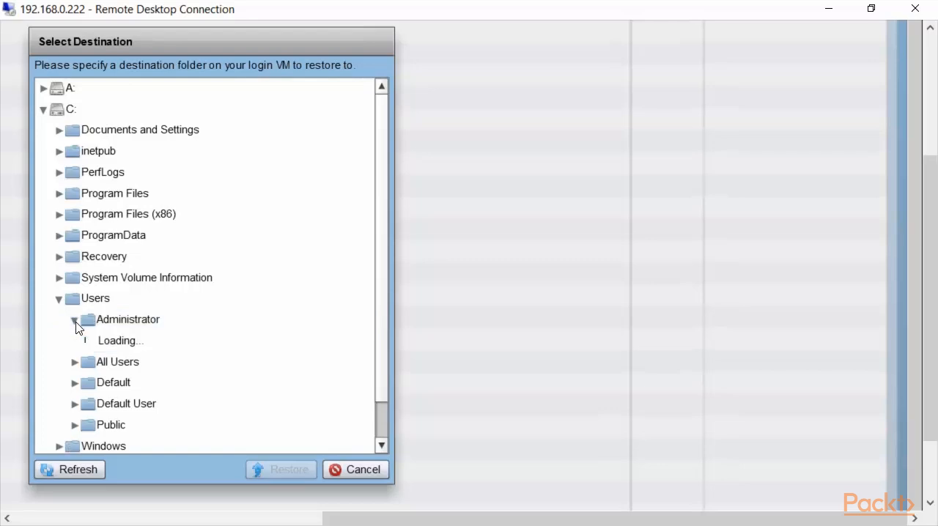
{"action": "left_click", "coordinate": [74, 319]}
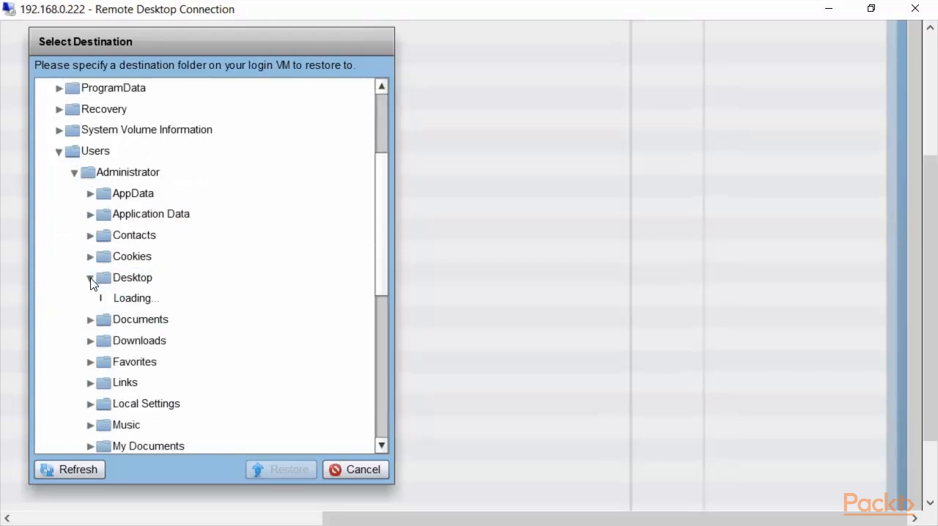
Step: Restore the file into the Administrator Desktop folder and confirm the restore job
{"action": "left_click", "coordinate": [132, 277]}
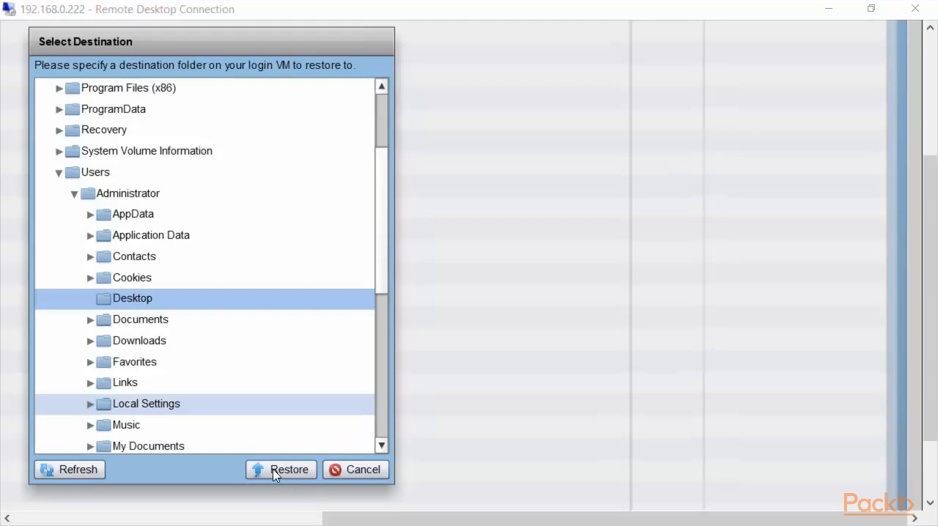
{"action": "left_click", "coordinate": [281, 470]}
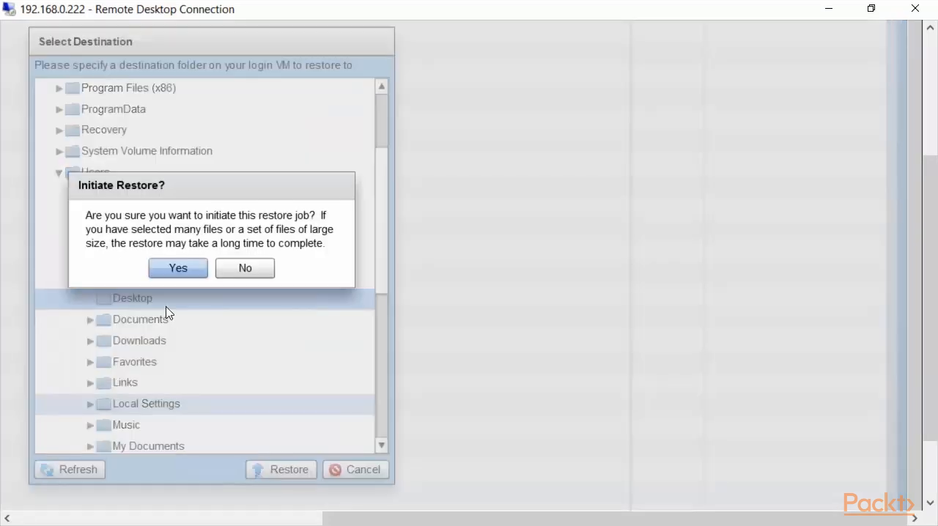
{"action": "mouse_move", "coordinate": [175, 300]}
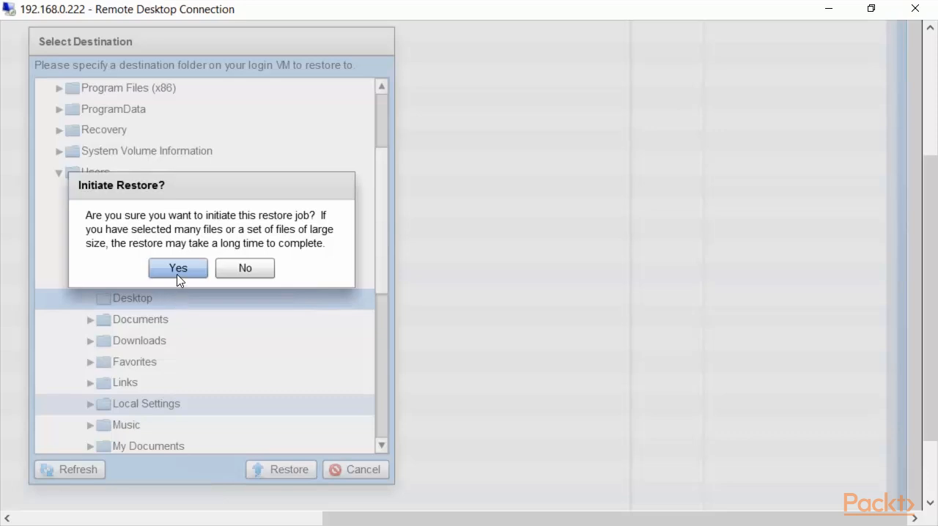
{"action": "left_click", "coordinate": [177, 268]}
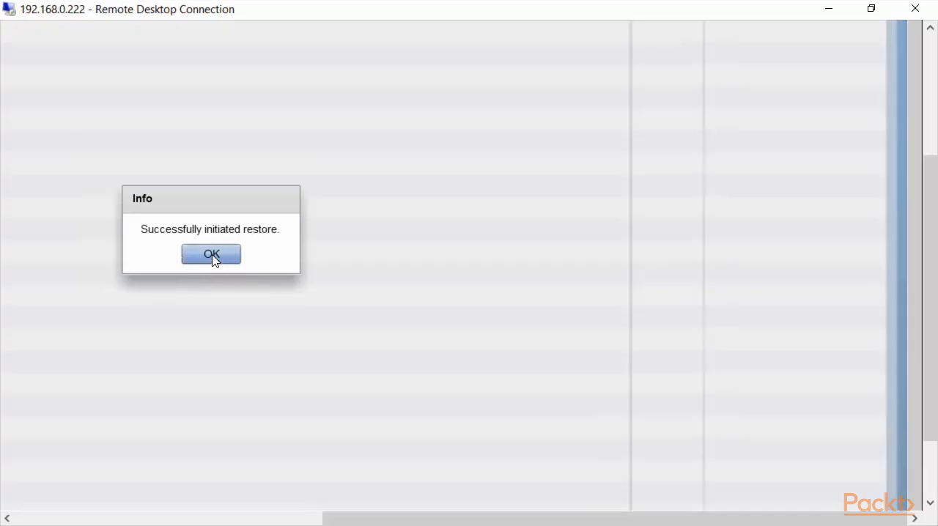
Step: Dismiss the restore-initiated message and view the winserv16 job in Monitor Restores
{"action": "left_click", "coordinate": [212, 254]}
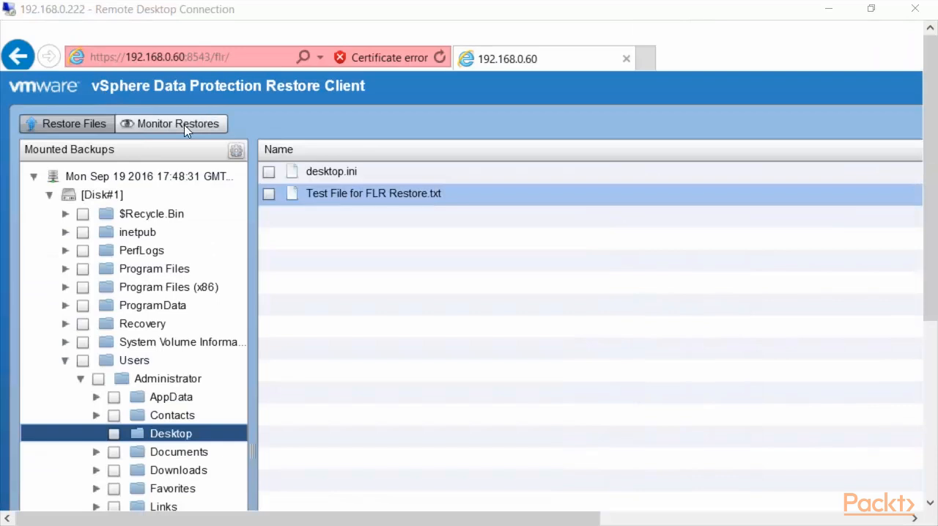
{"action": "left_click", "coordinate": [172, 123]}
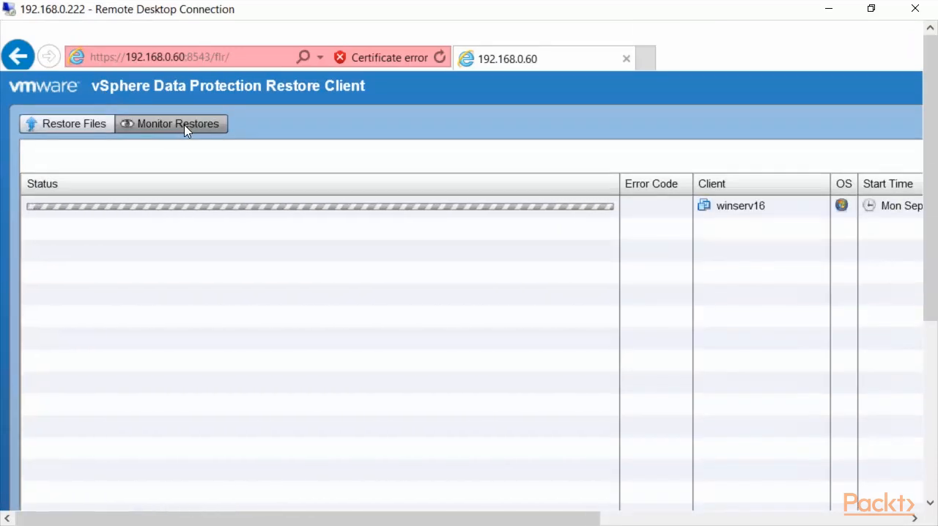
{"action": "mouse_move", "coordinate": [381, 290]}
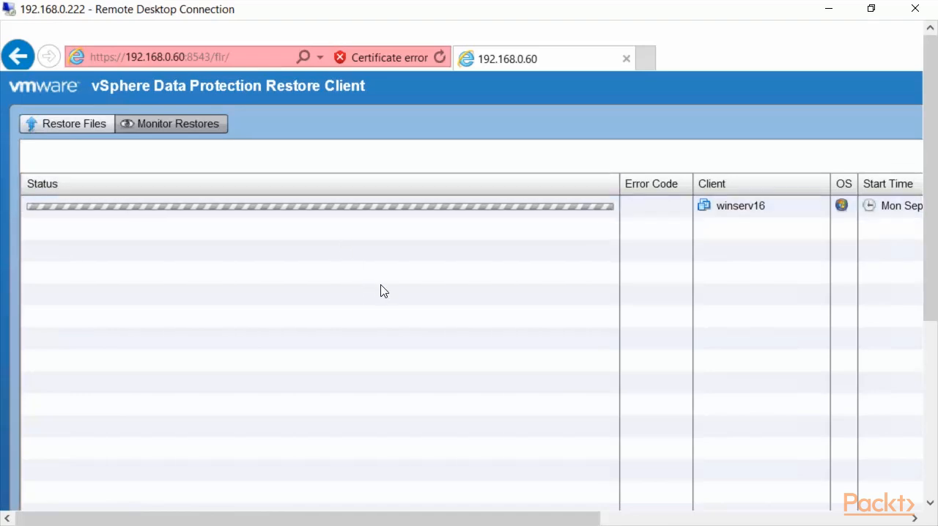
{"action": "scroll", "scroll_direction": "right", "scroll_amount": 3}
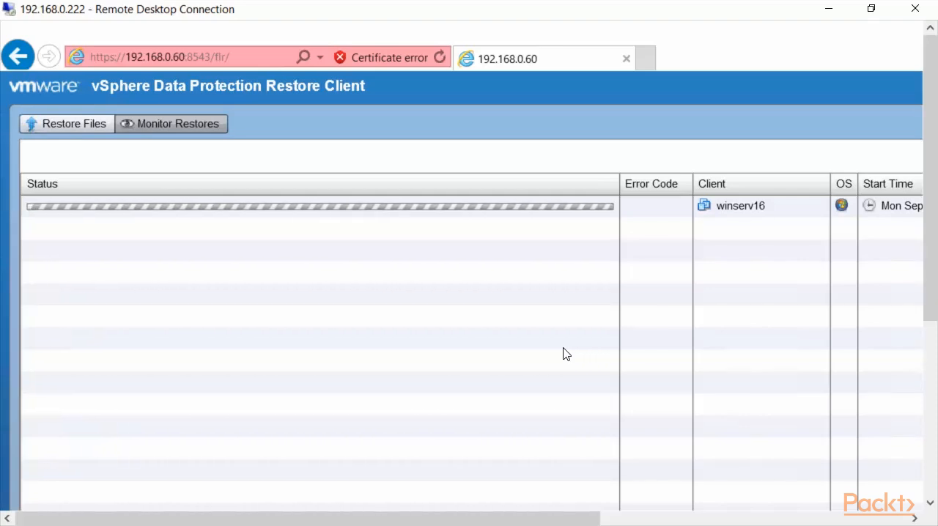
{"action": "mouse_move", "coordinate": [145, 182]}
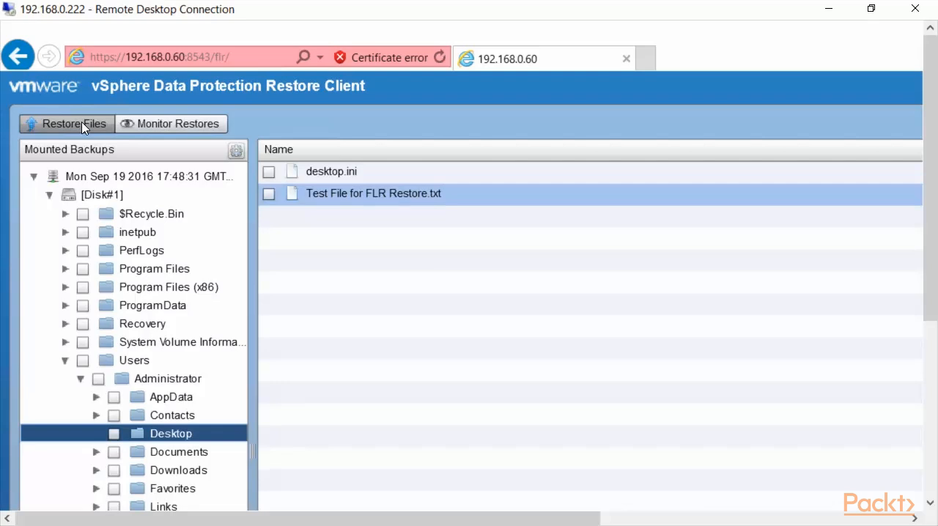
{"action": "mouse_move", "coordinate": [204, 67]}
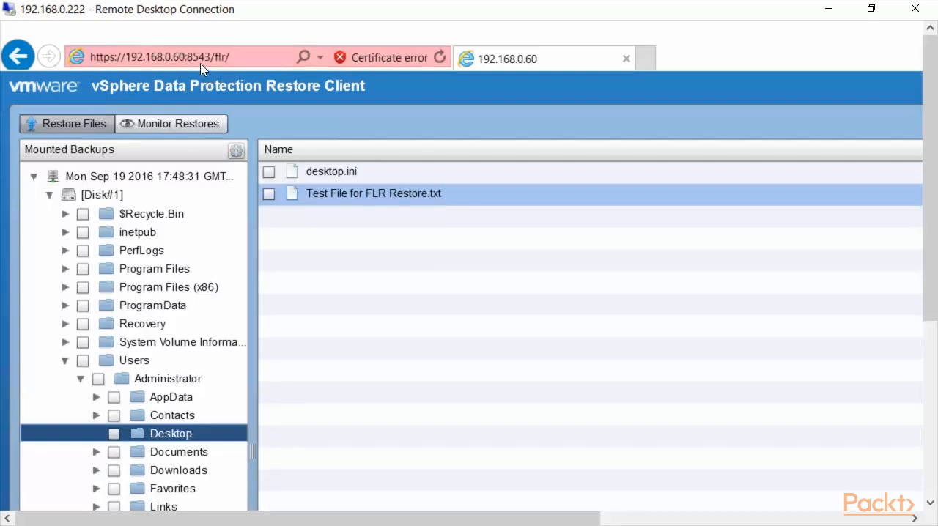
{"action": "mouse_move", "coordinate": [180, 65]}
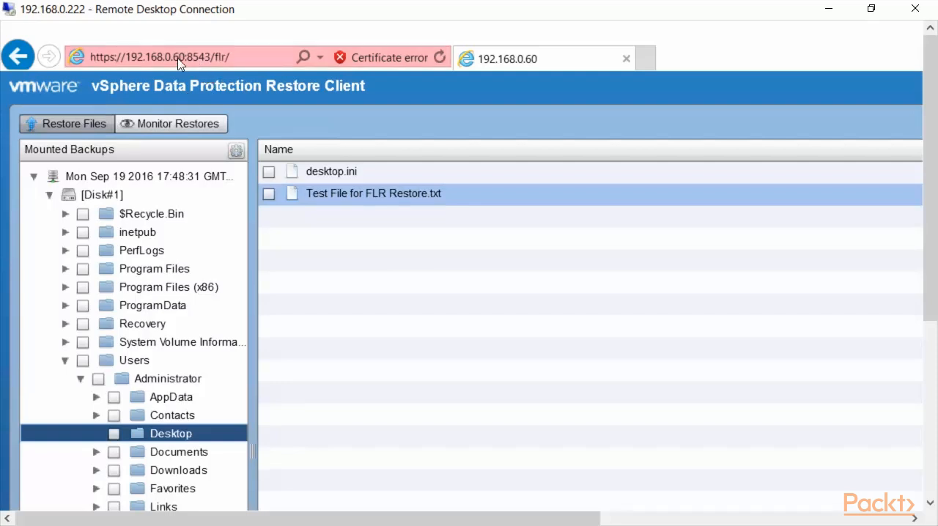
{"action": "mouse_move", "coordinate": [192, 69]}
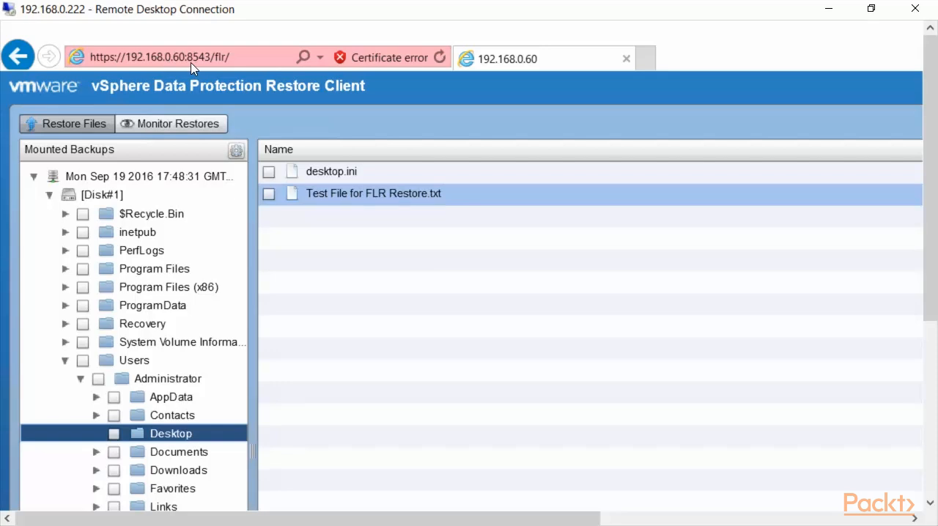
{"action": "mouse_move", "coordinate": [215, 70]}
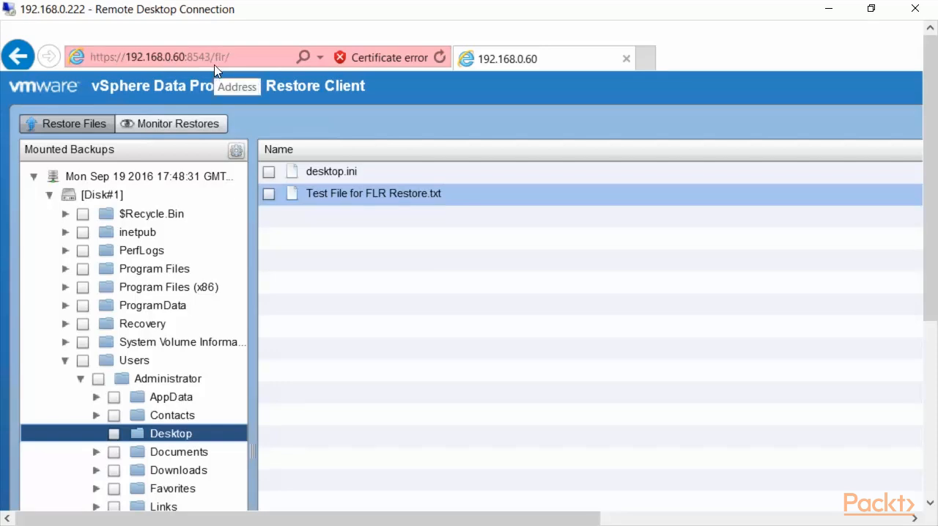
{"action": "mouse_move", "coordinate": [251, 98]}
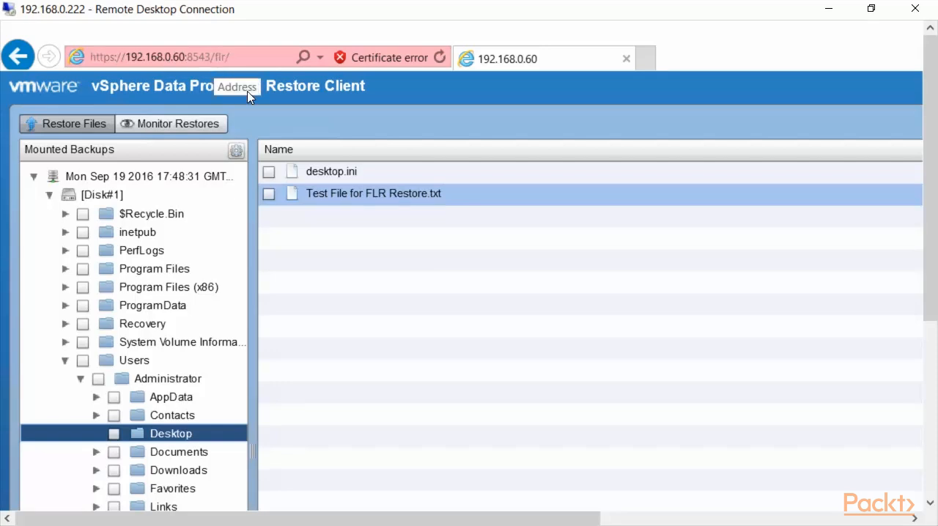
{"action": "mouse_move", "coordinate": [311, 253]}
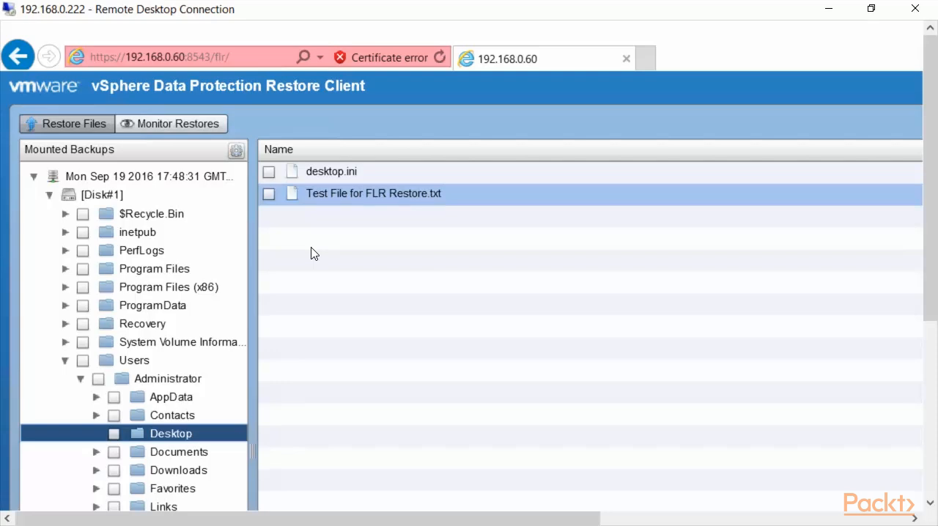
Step: Reopen Monitor Restores to confirm the winserv16 restore job reads SUCCESS
{"action": "left_click", "coordinate": [171, 123]}
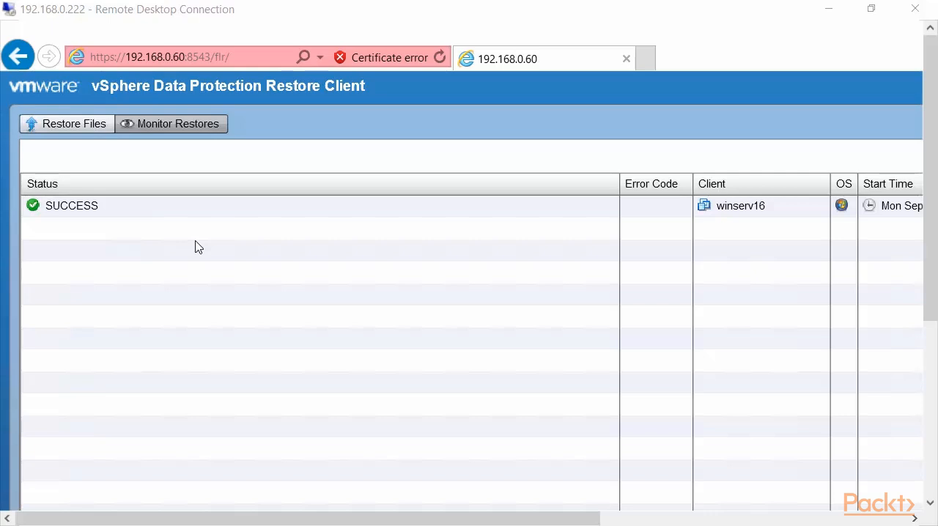
{"action": "mouse_move", "coordinate": [101, 218]}
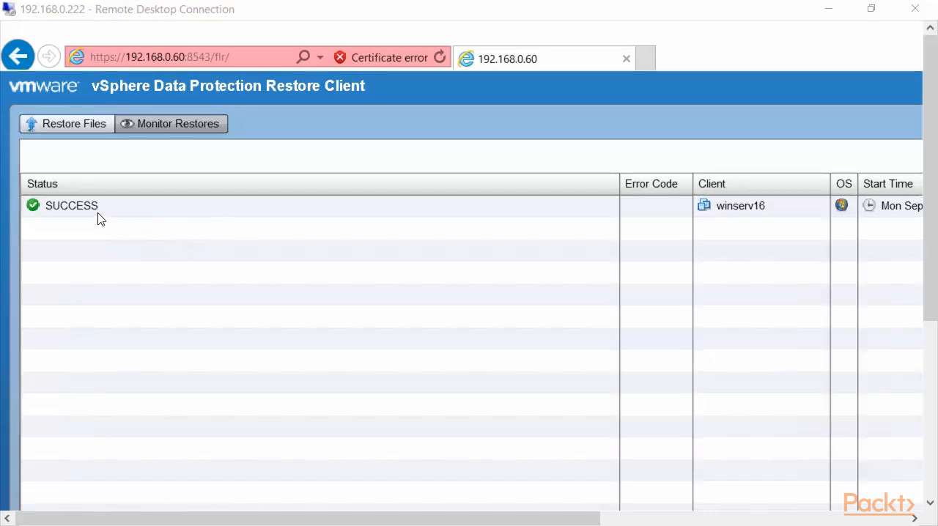